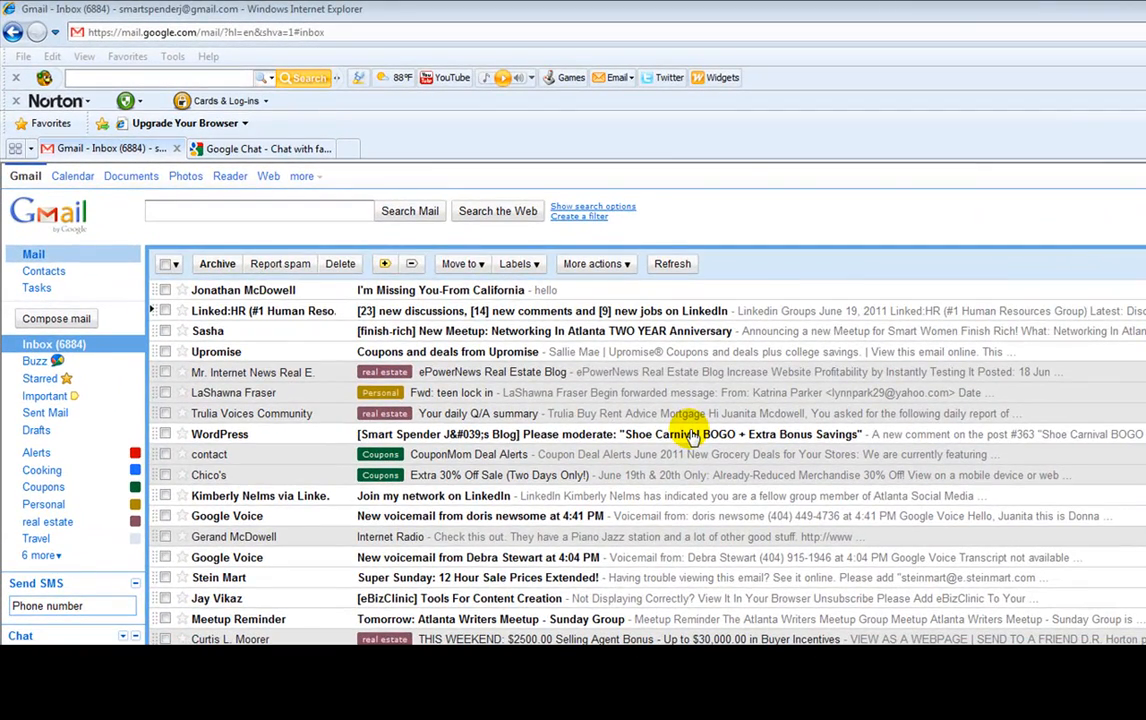
mouse_move(328, 302)
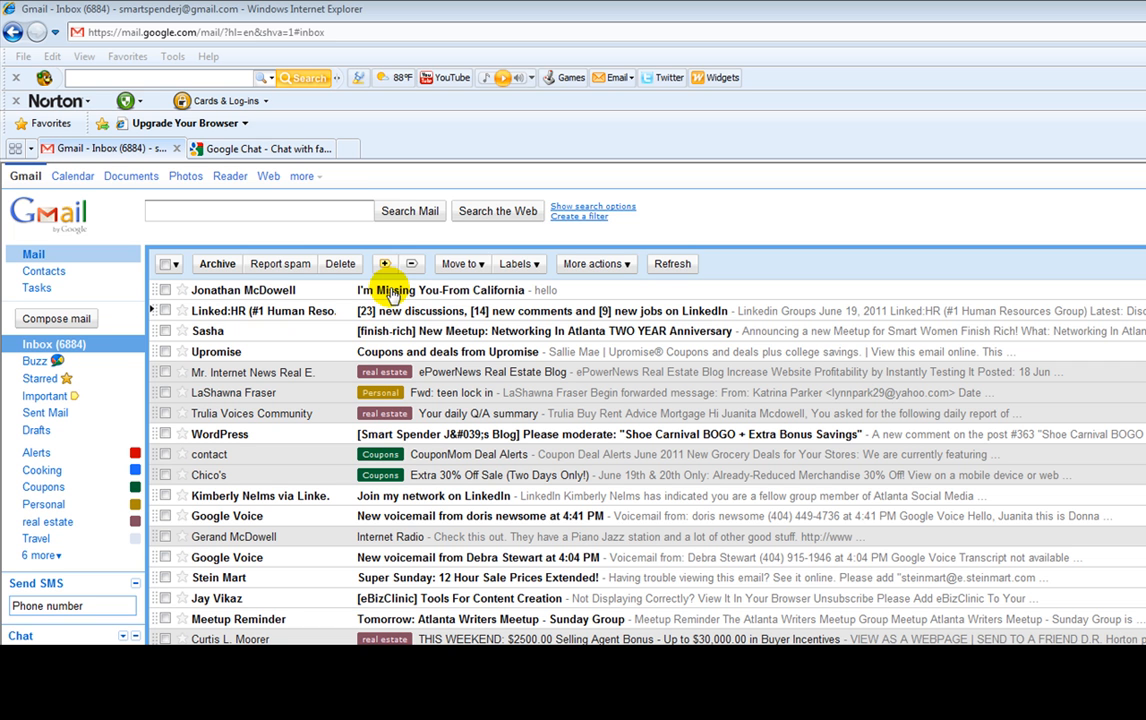
mouse_move(436, 388)
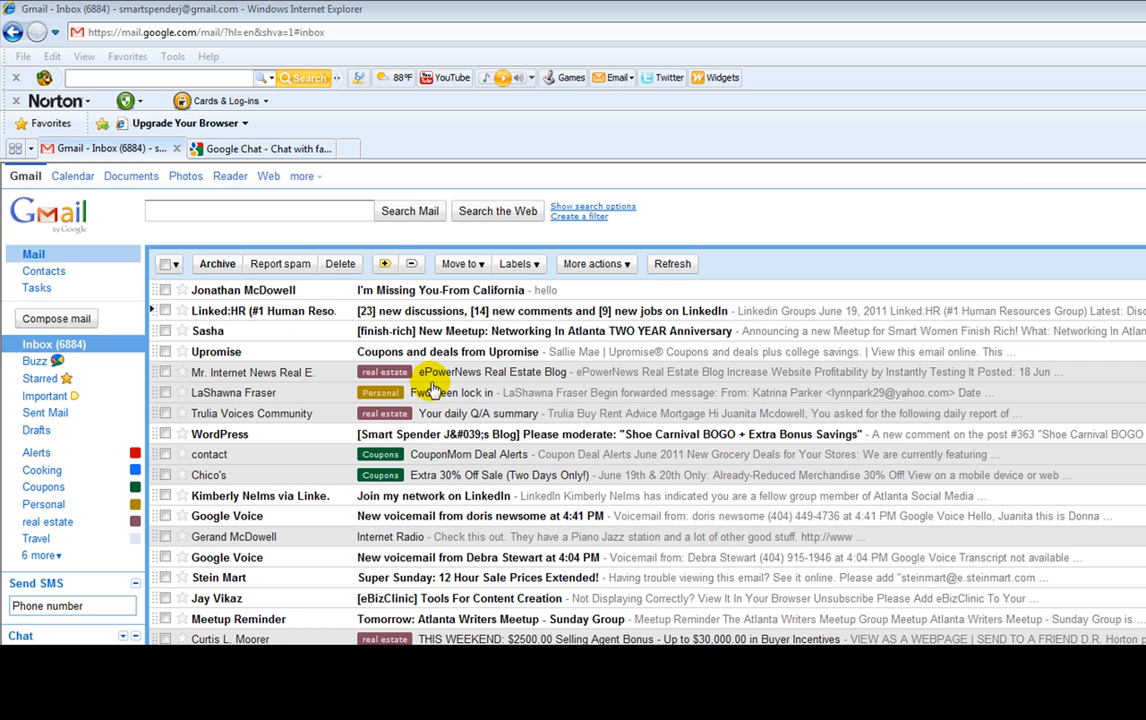
mouse_move(148, 292)
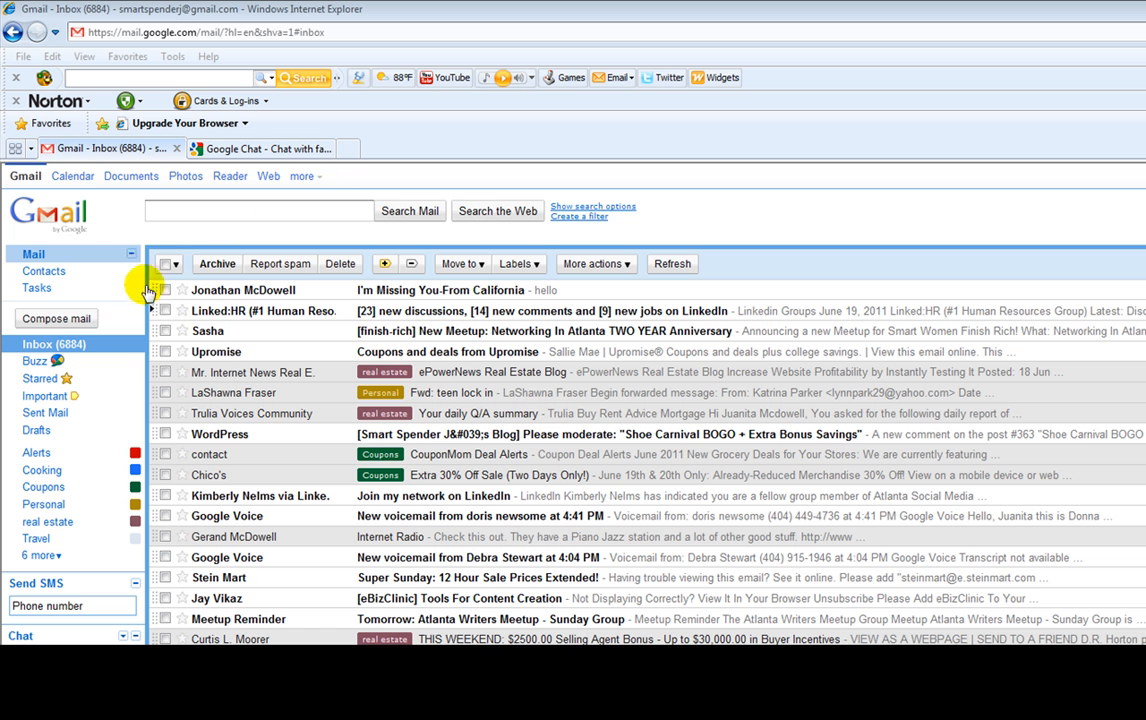
mouse_move(378, 290)
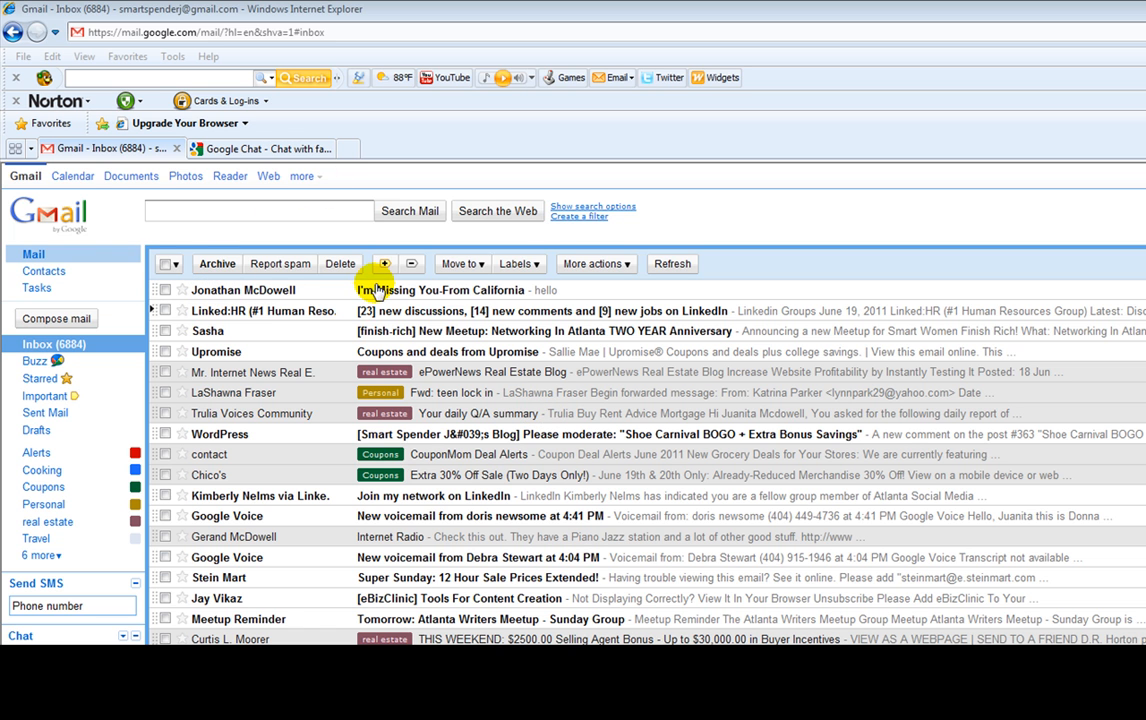
mouse_move(268, 290)
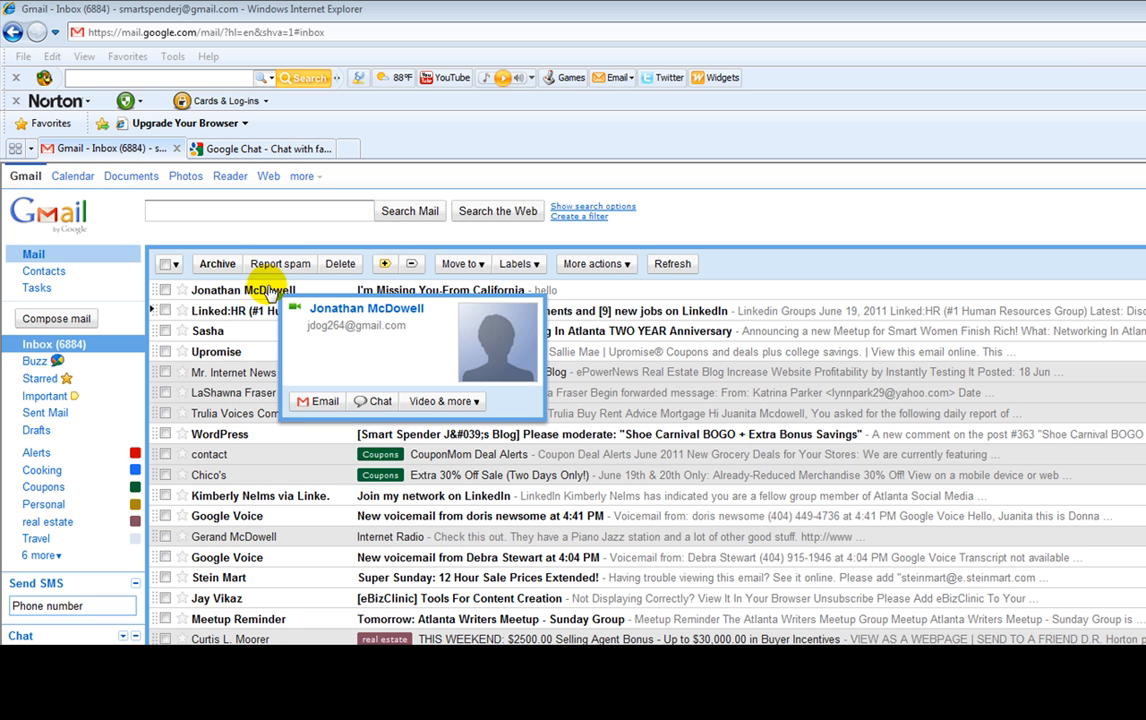
mouse_move(304, 316)
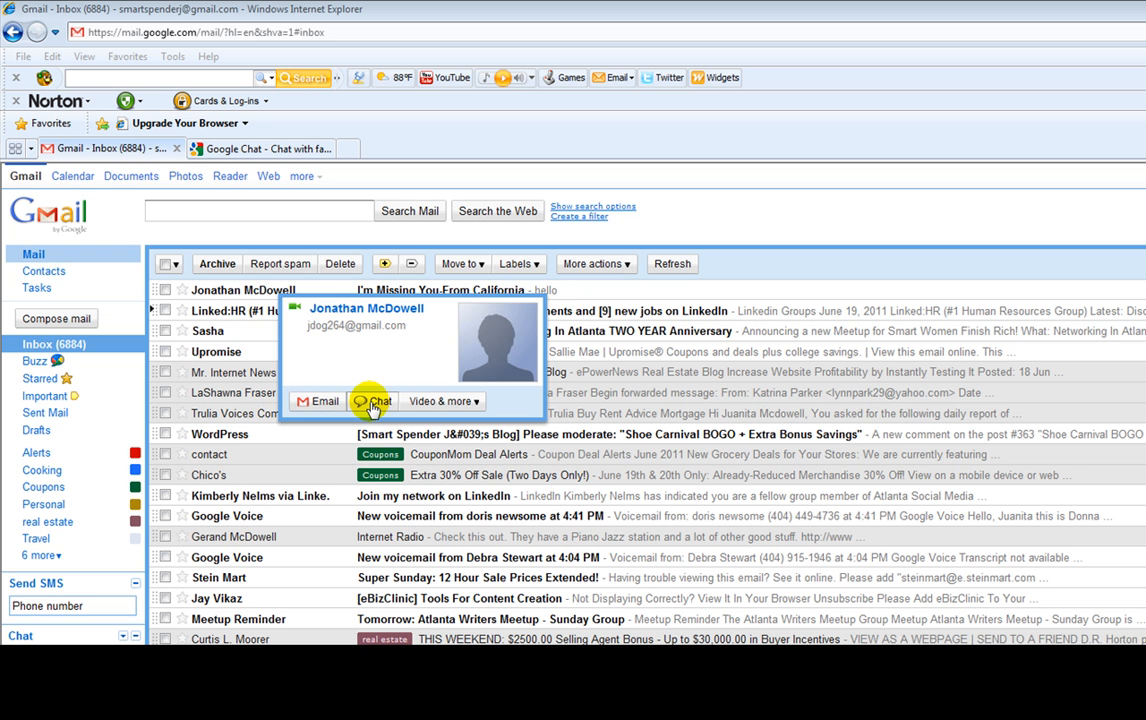
mouse_move(442, 408)
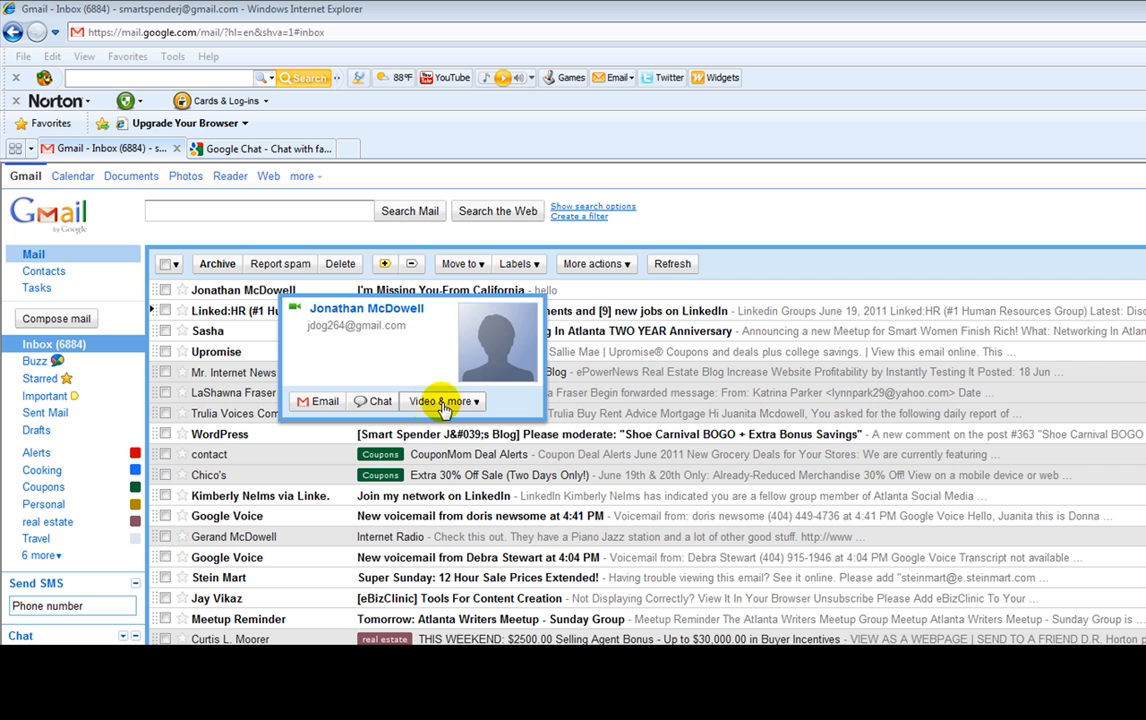
mouse_move(320, 400)
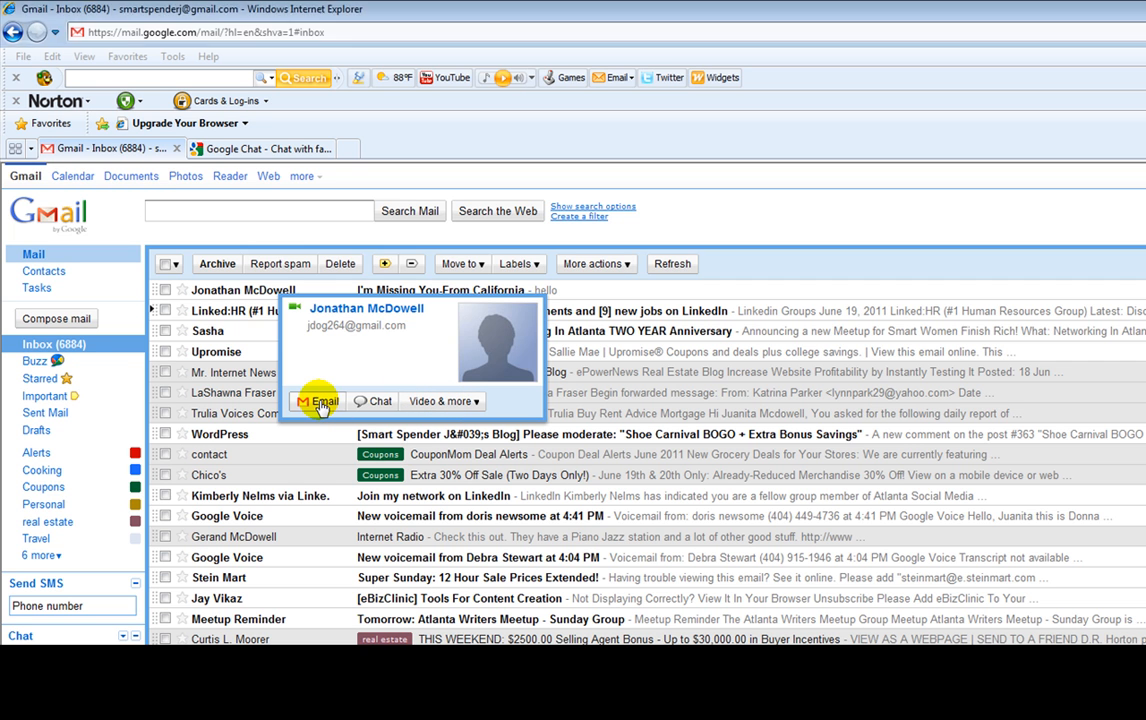
left_click(320, 400)
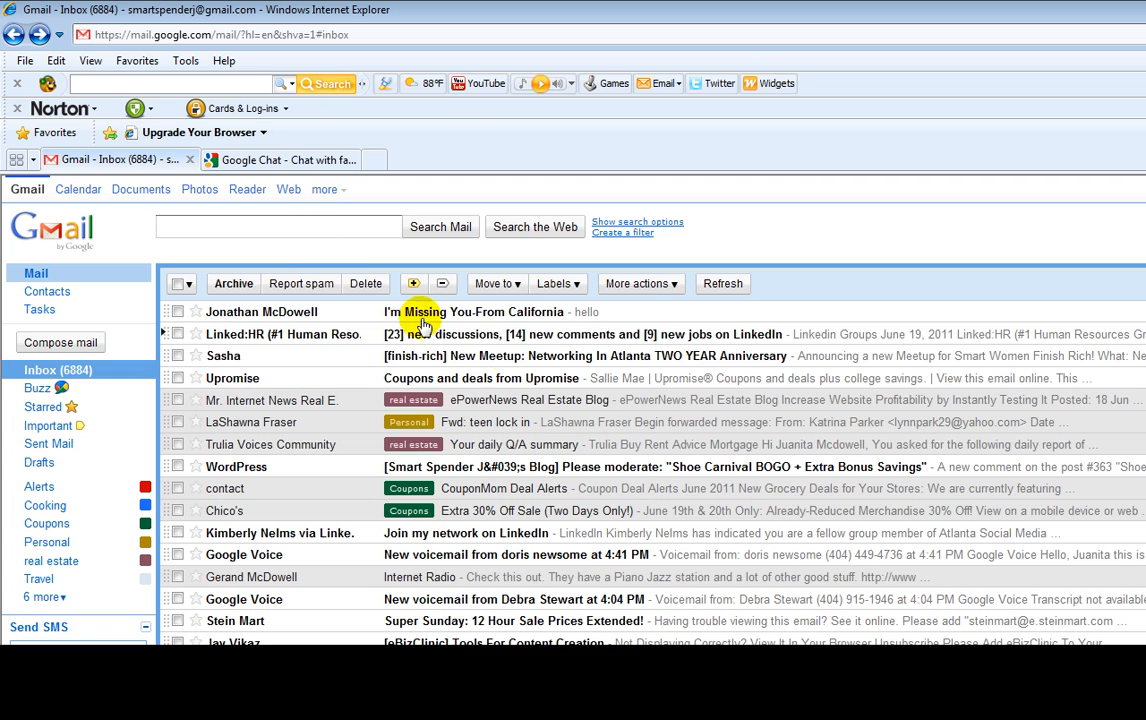
left_click(476, 312)
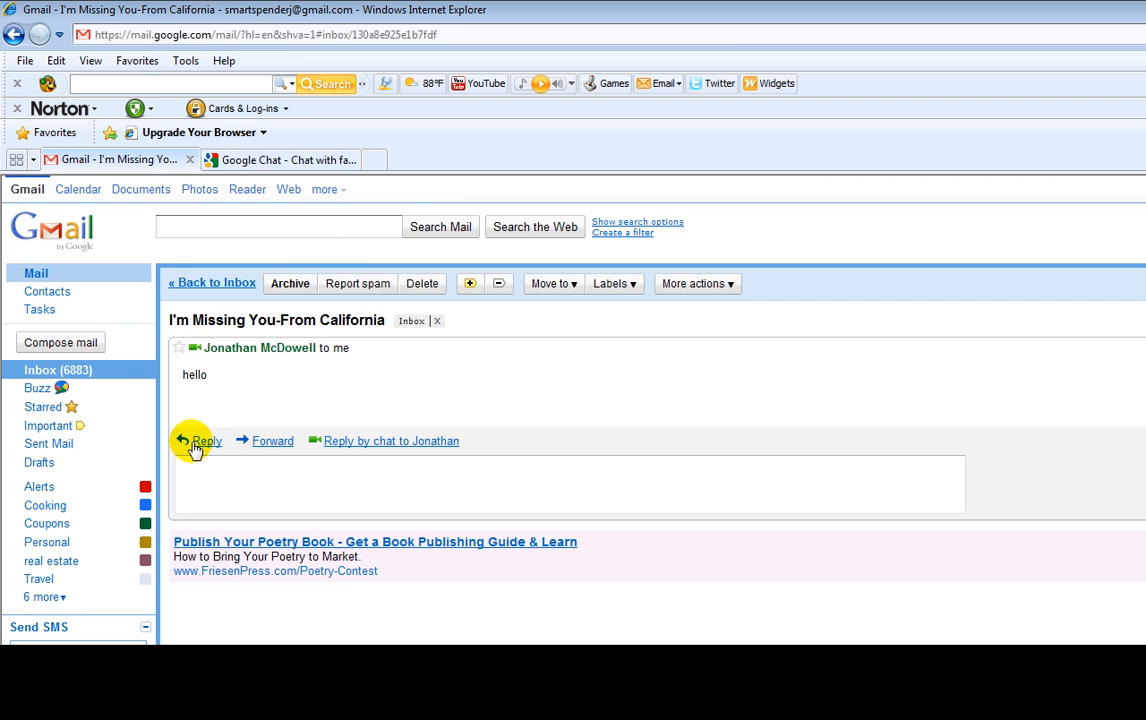
mouse_move(378, 446)
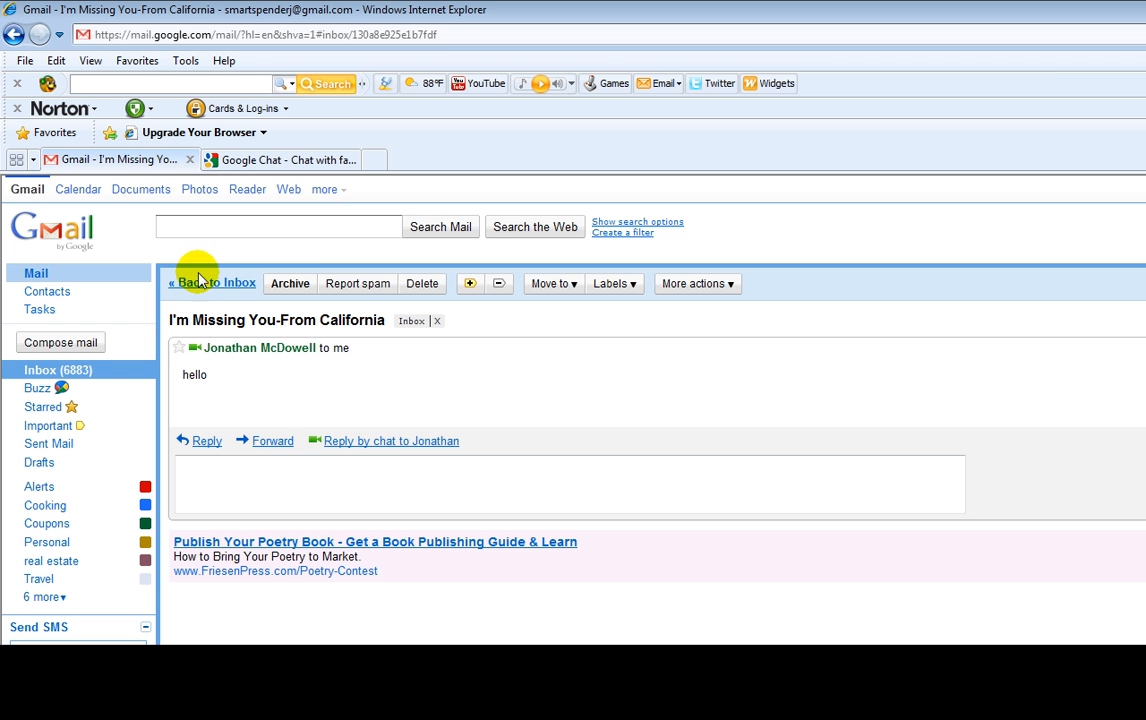
left_click(210, 282)
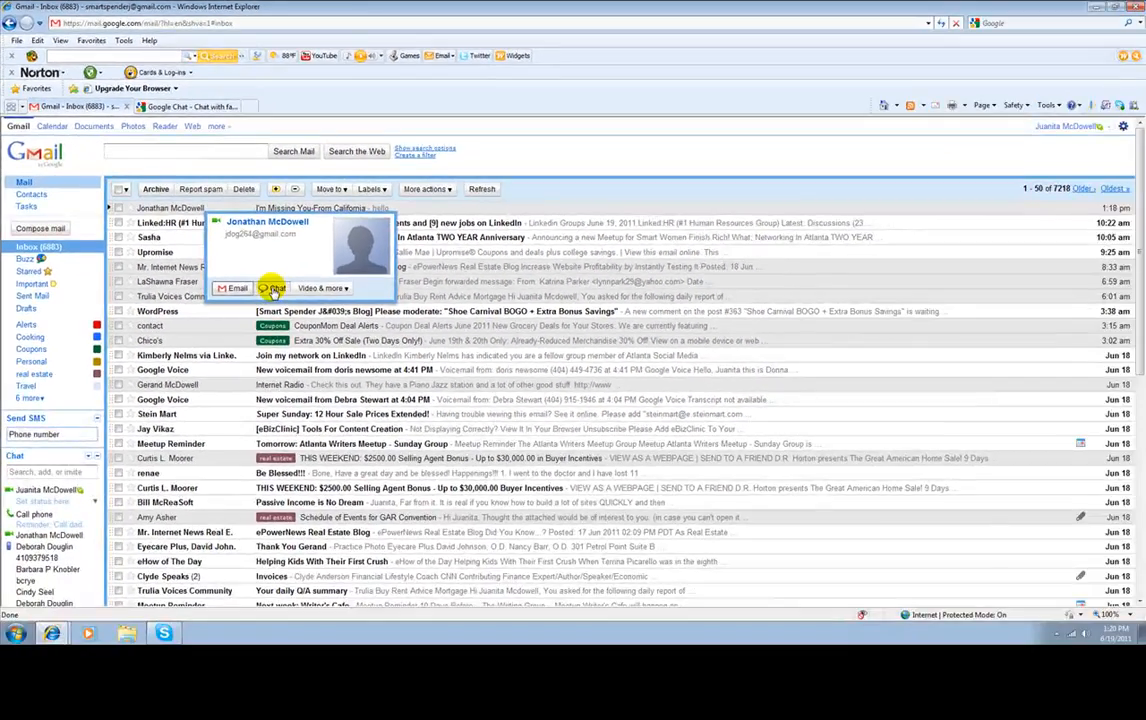
left_click(276, 288)
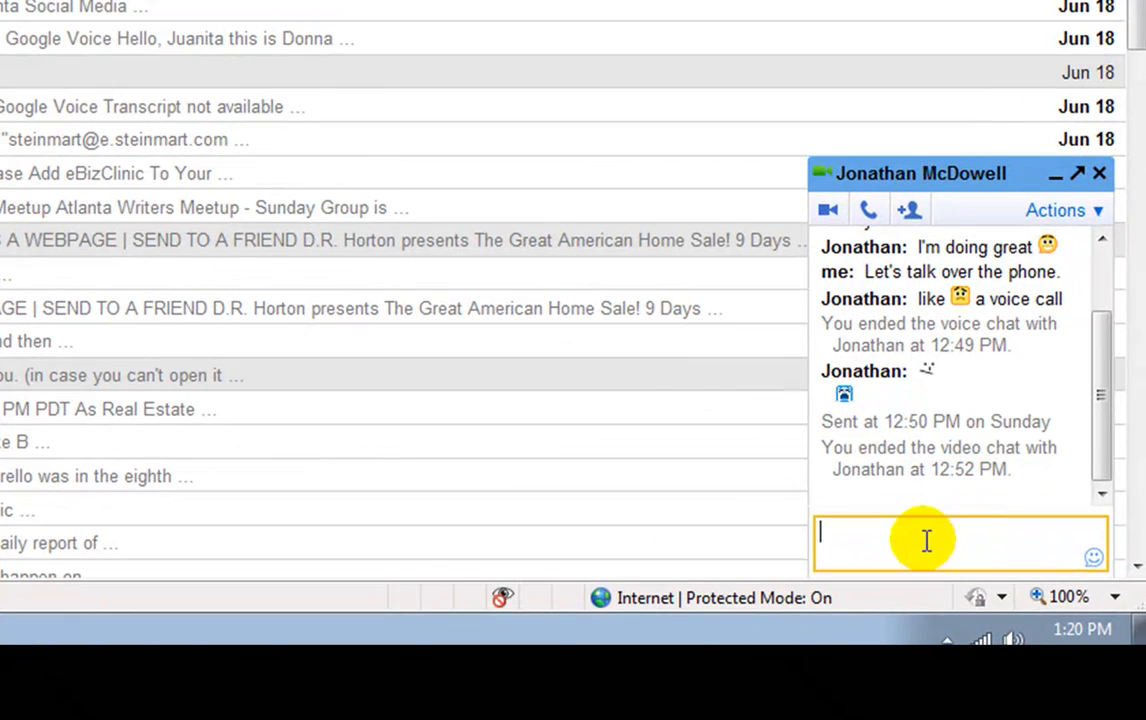
mouse_move(968, 504)
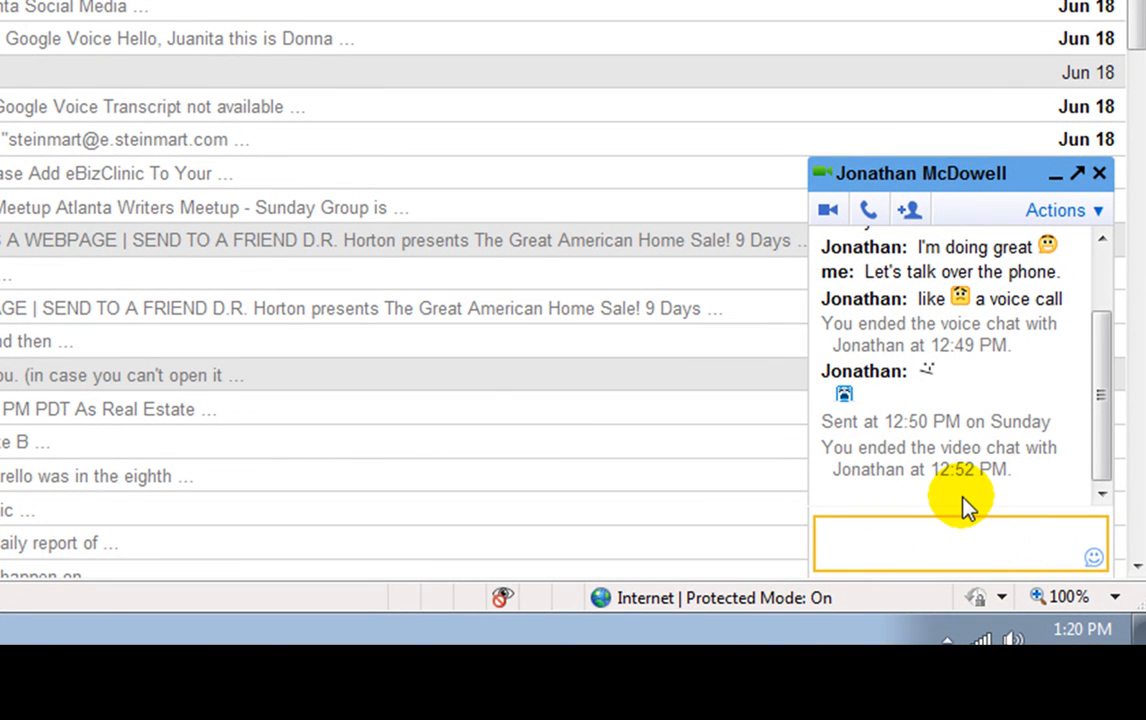
- Send Jonathan the message 'Hey, Are you there?' and get his 'yes'
type("Hey,")
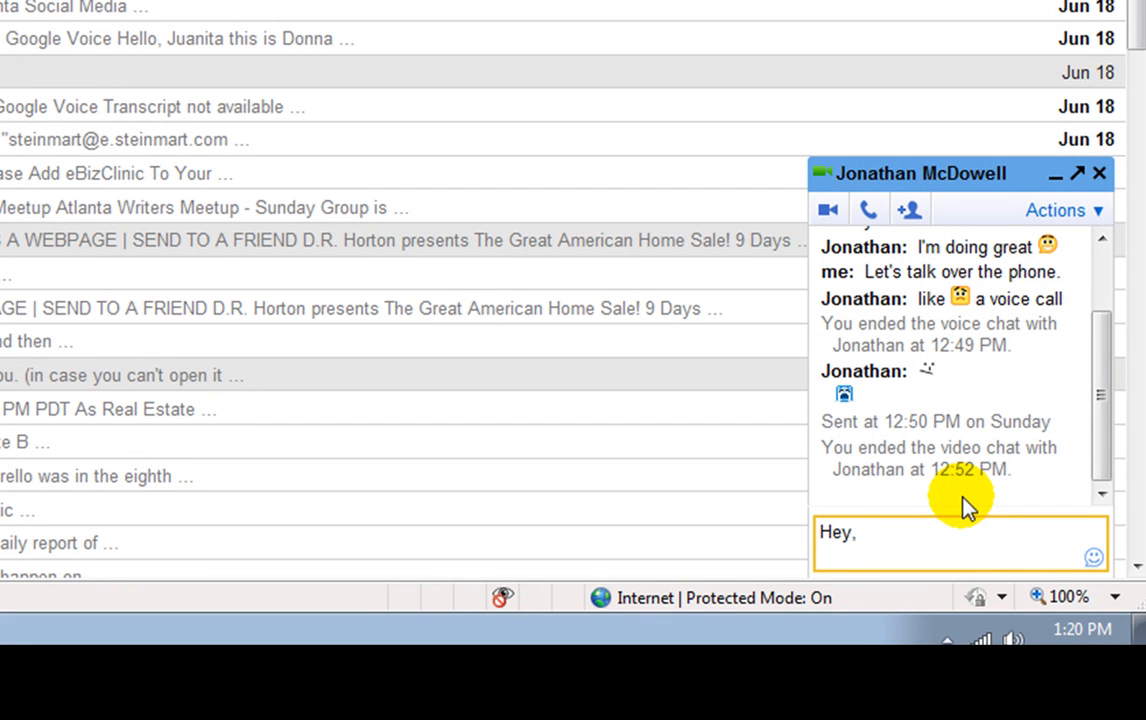
type("Are")
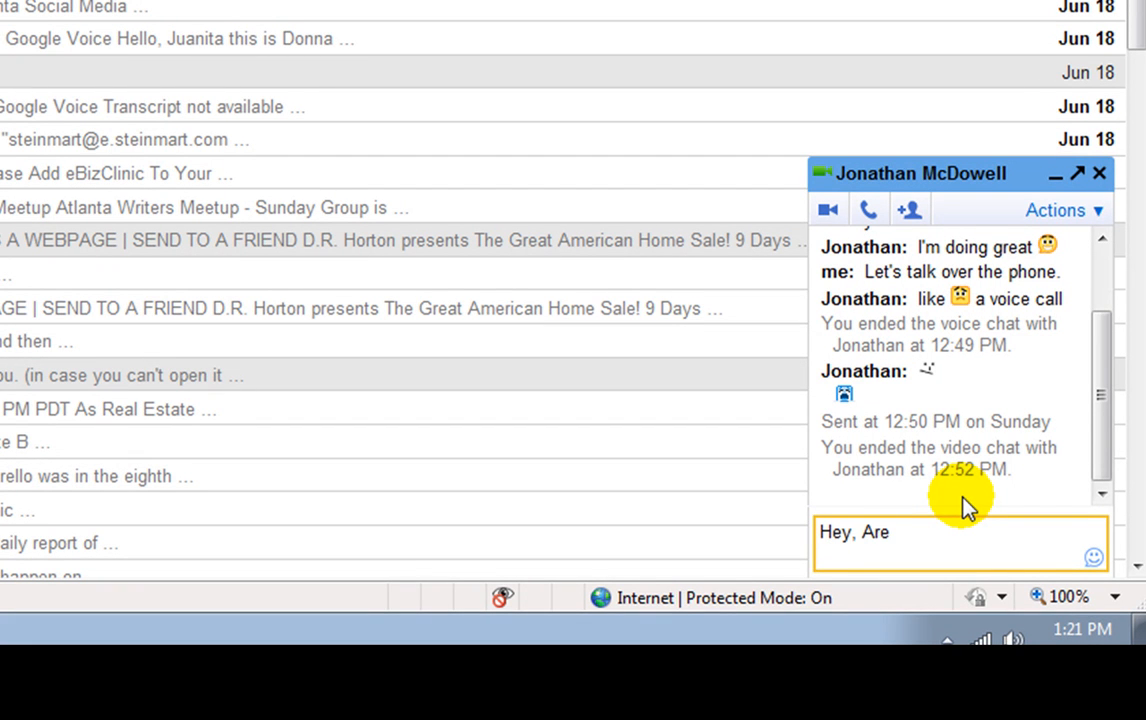
type("you there?")
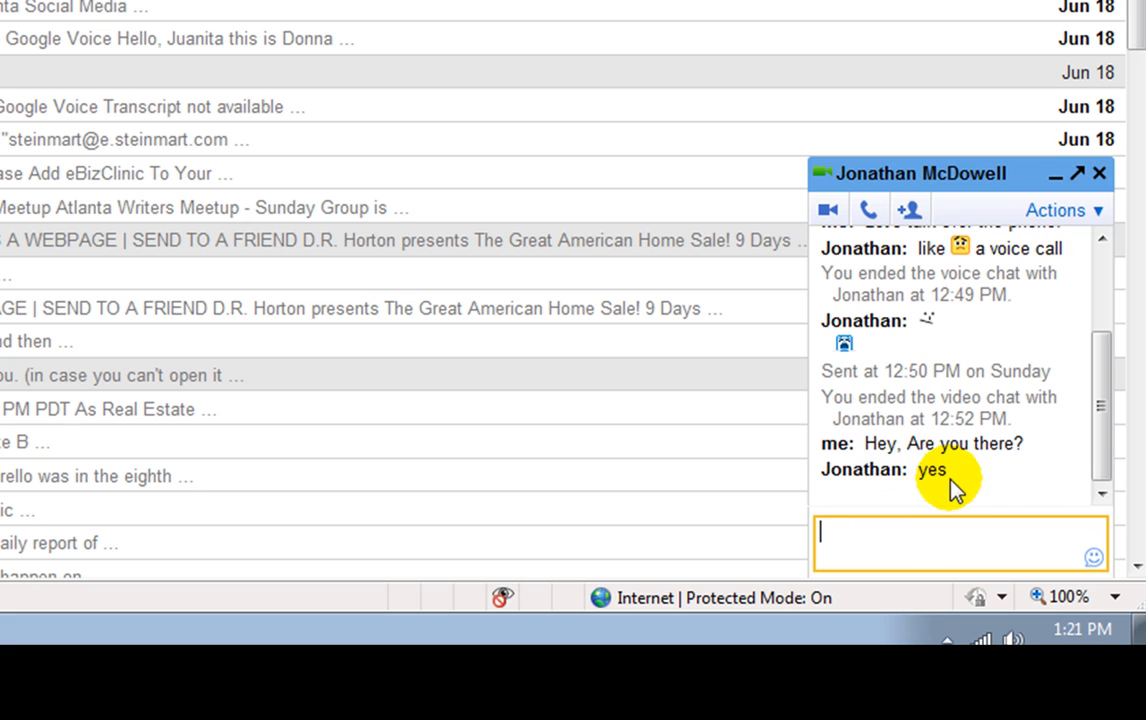
mouse_move(936, 540)
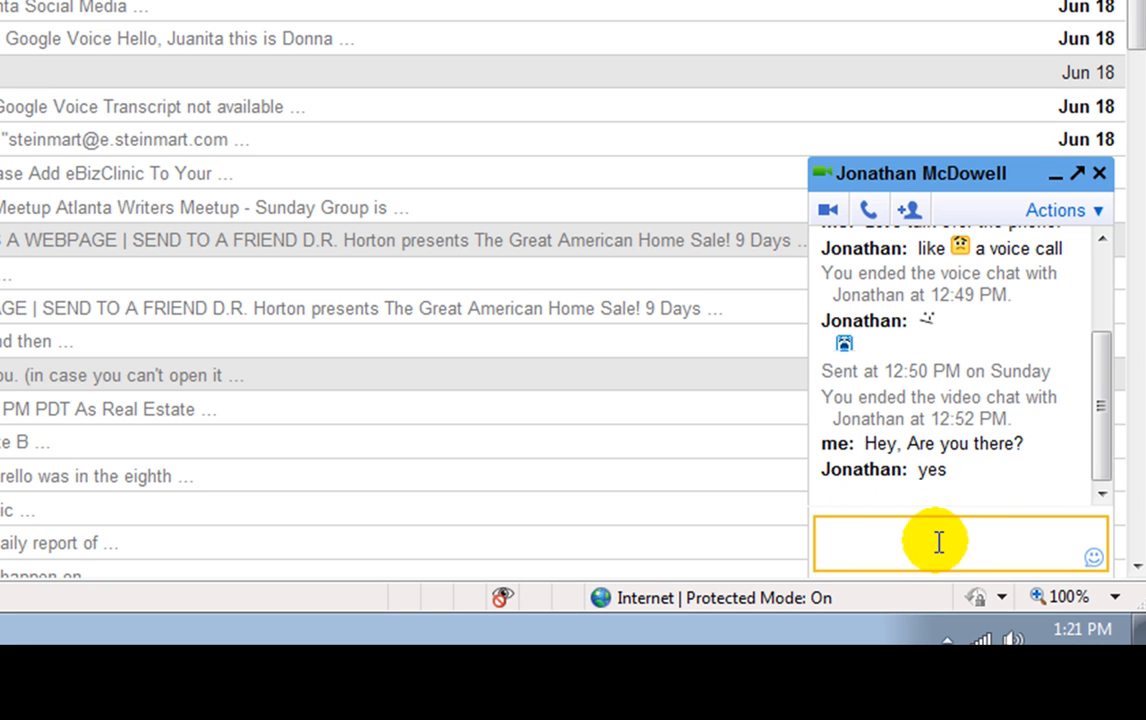
mouse_move(968, 490)
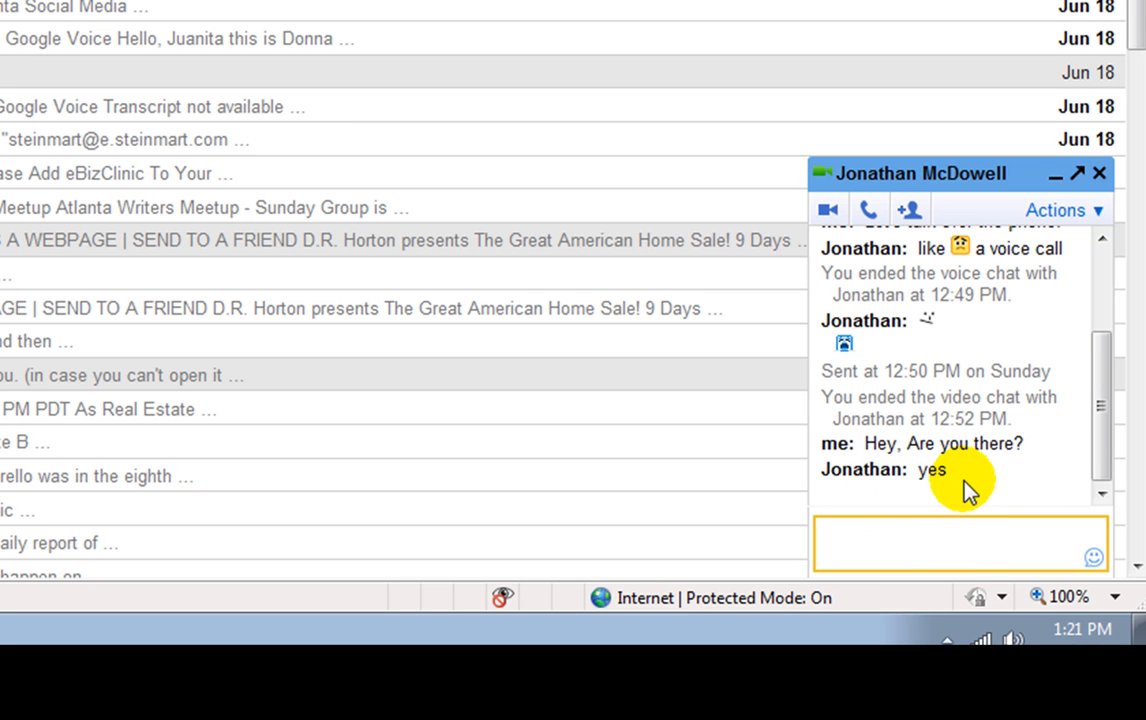
- Begin typing the follow-up 'Let's talk on vid' suggesting a video call
type("Let")
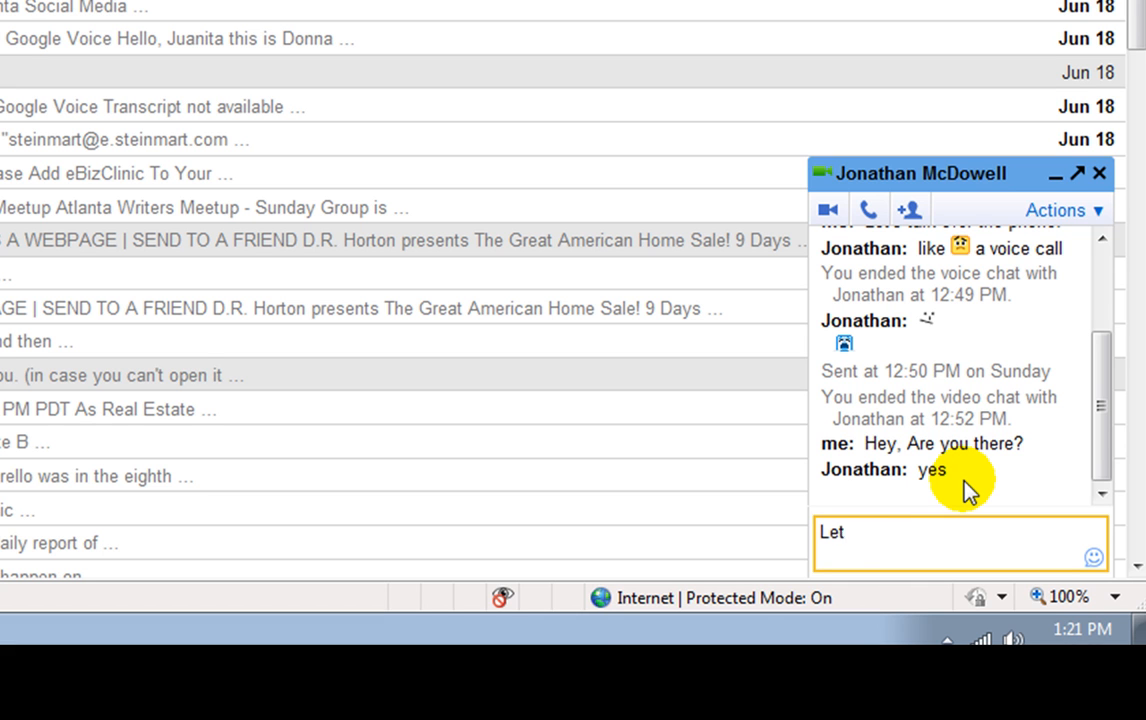
type("'s talk")
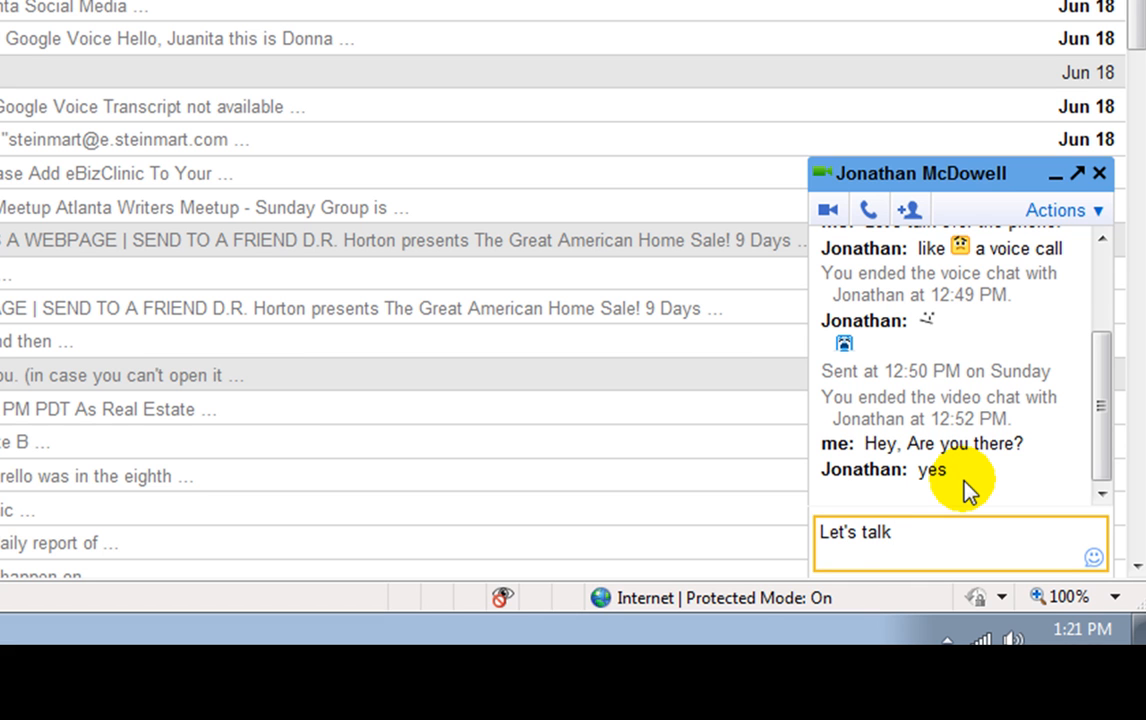
type("on vid")
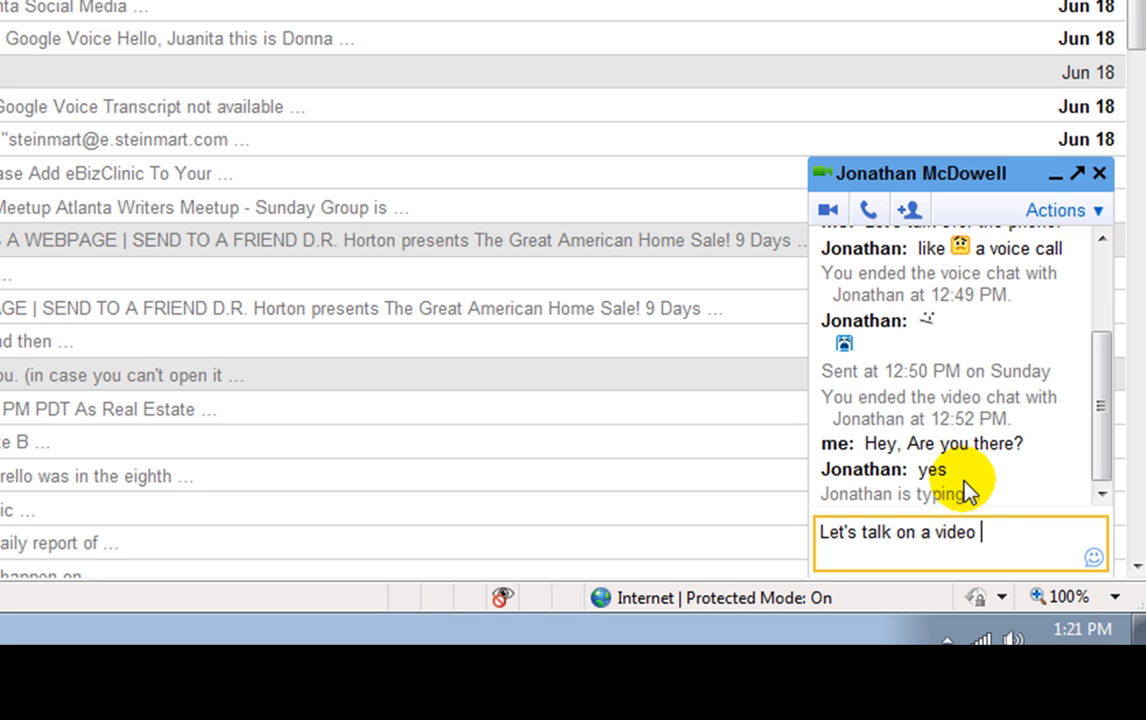
- Send 'Let's talk on a video call.' and, after his 'okay lets do it', draft 'cool.'
type("call.")
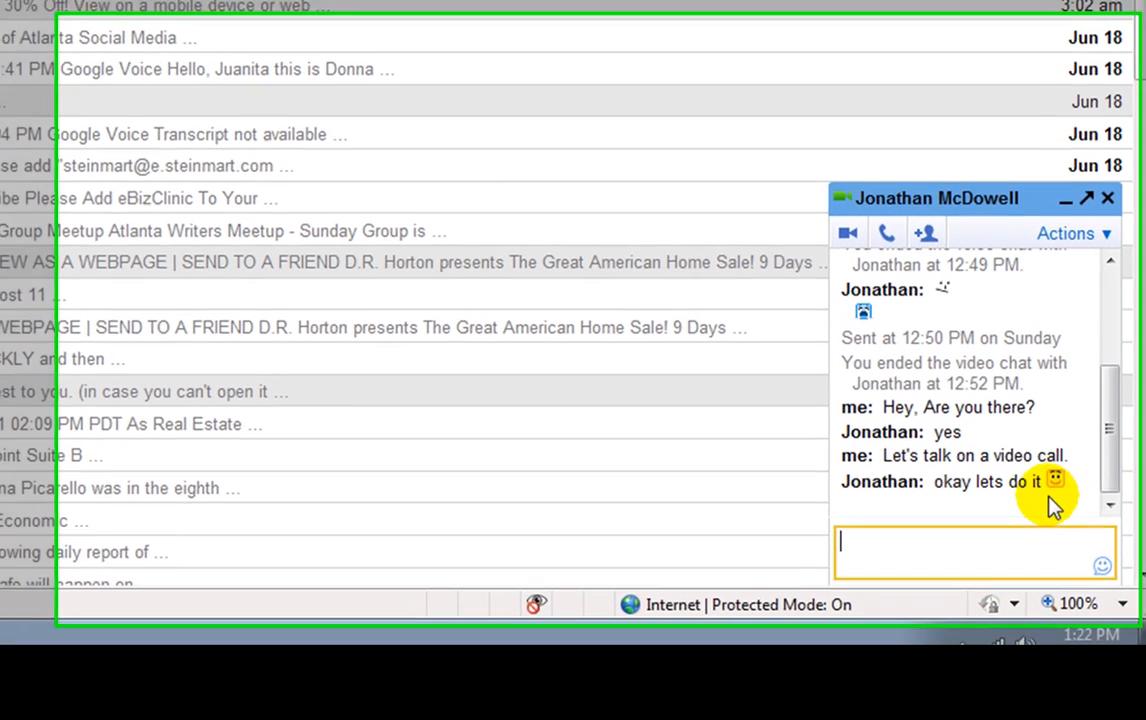
type("c")
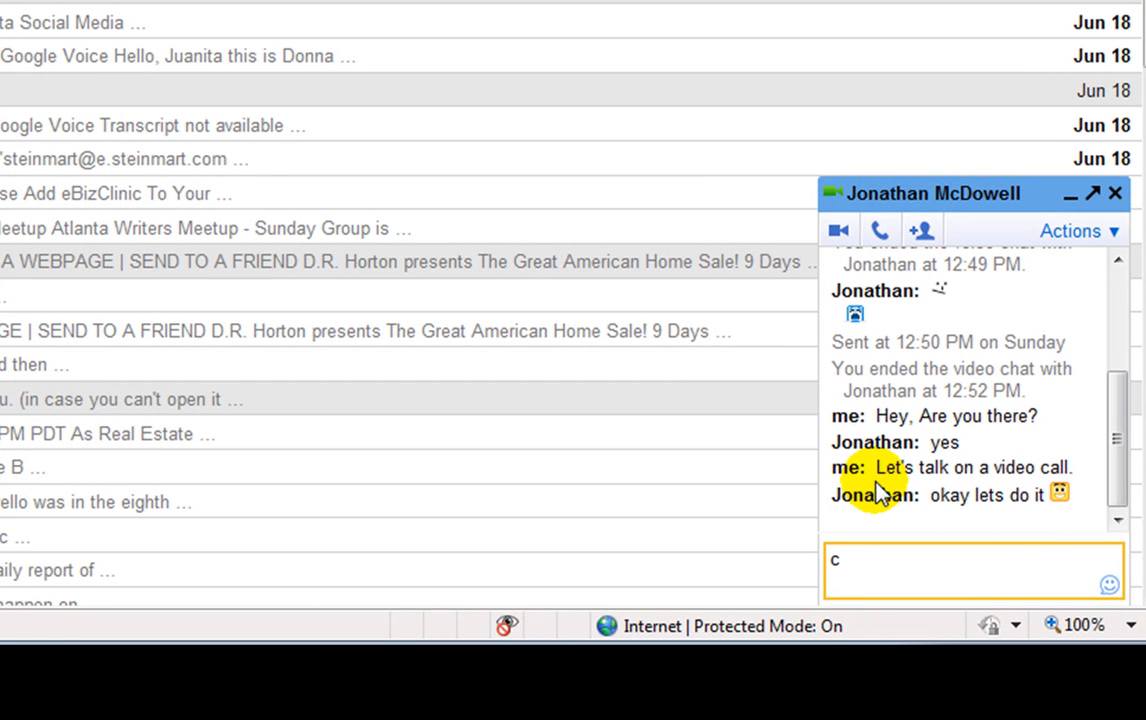
type("ool.")
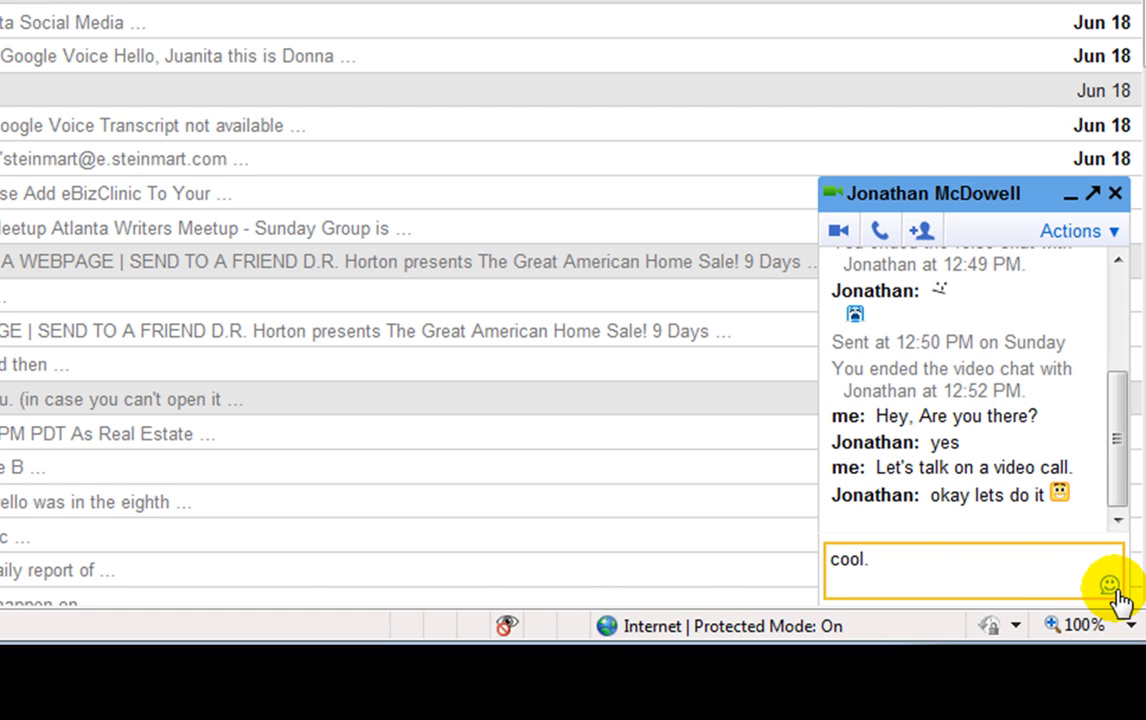
- Add a heart emoticon after 'cool.' and send the reply to Jonathan
left_click(1116, 584)
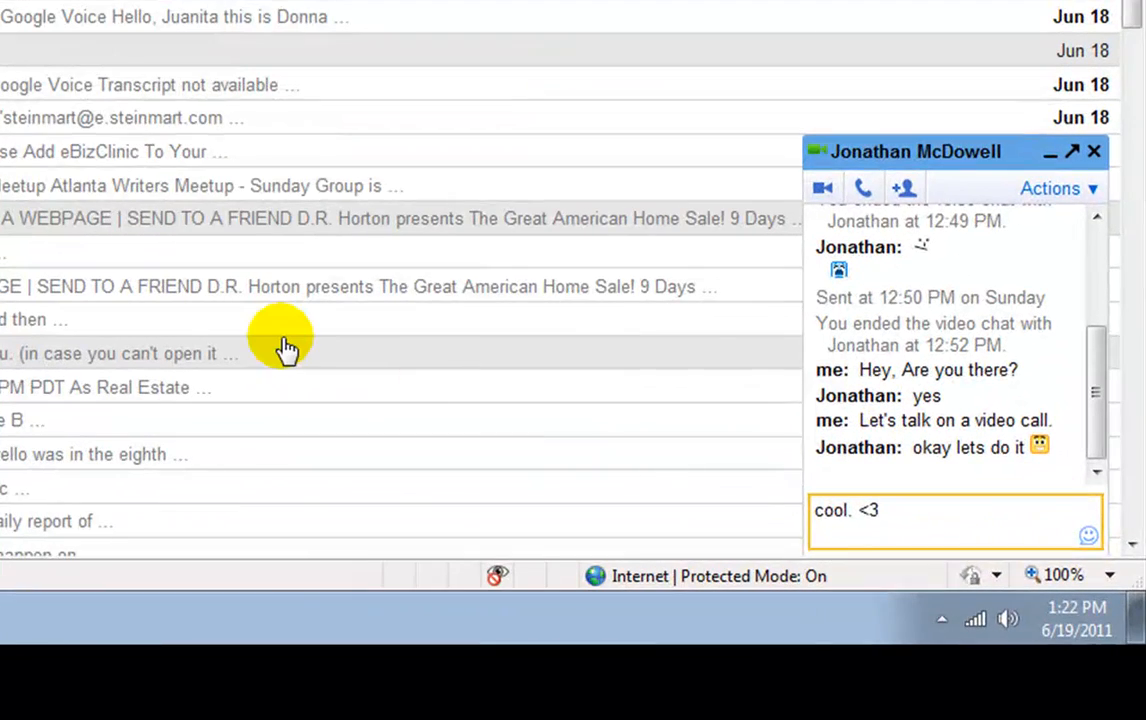
key("enter")
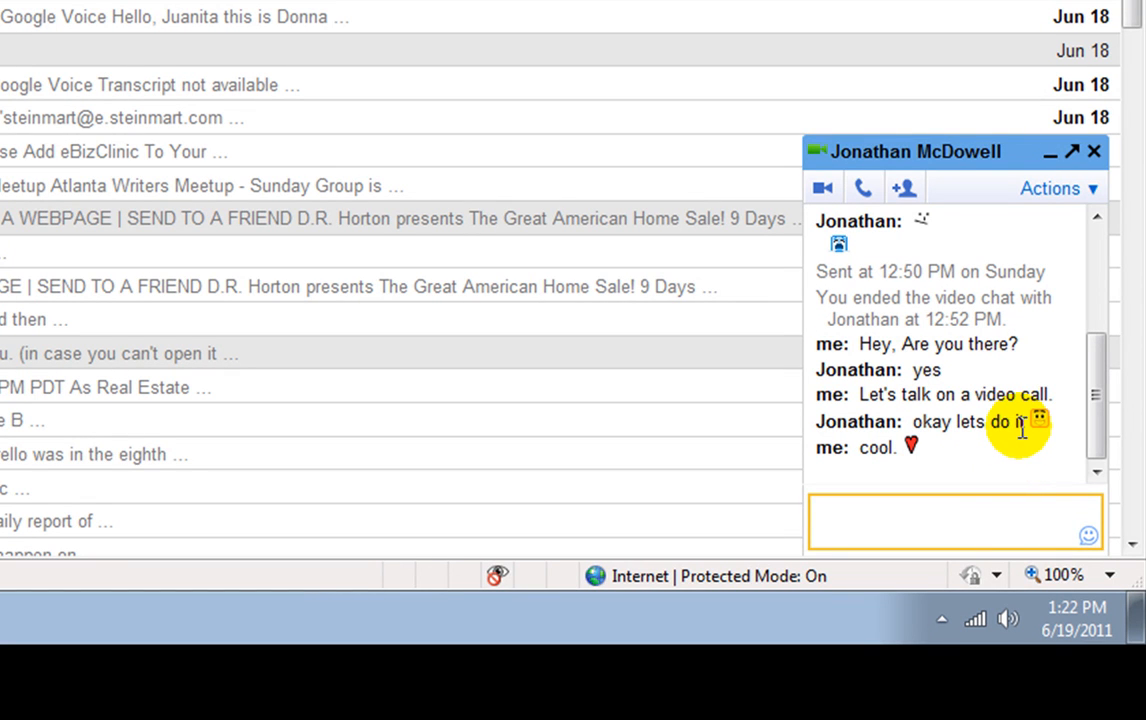
mouse_move(1030, 380)
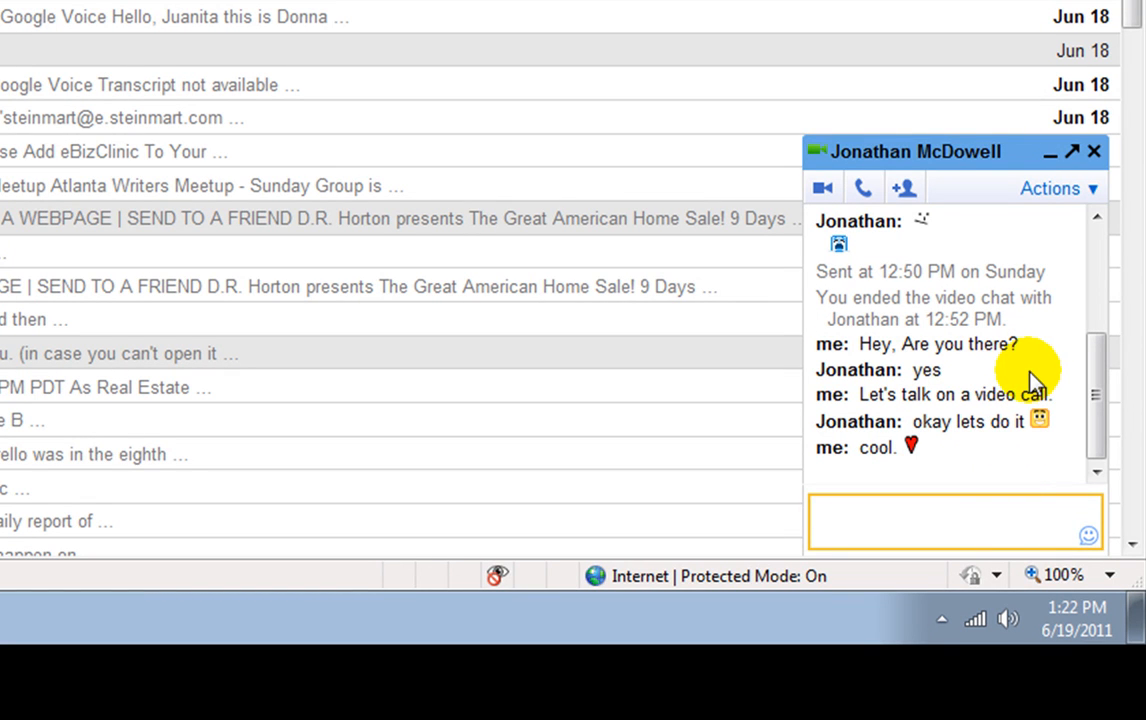
left_click(956, 520)
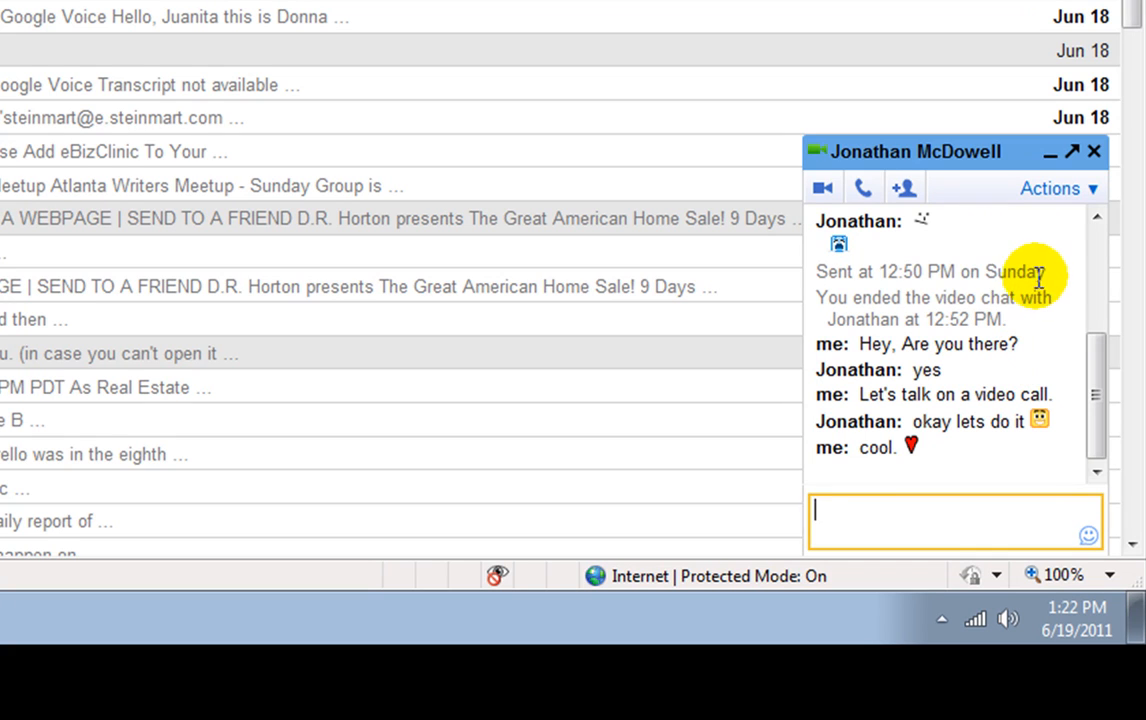
mouse_move(864, 188)
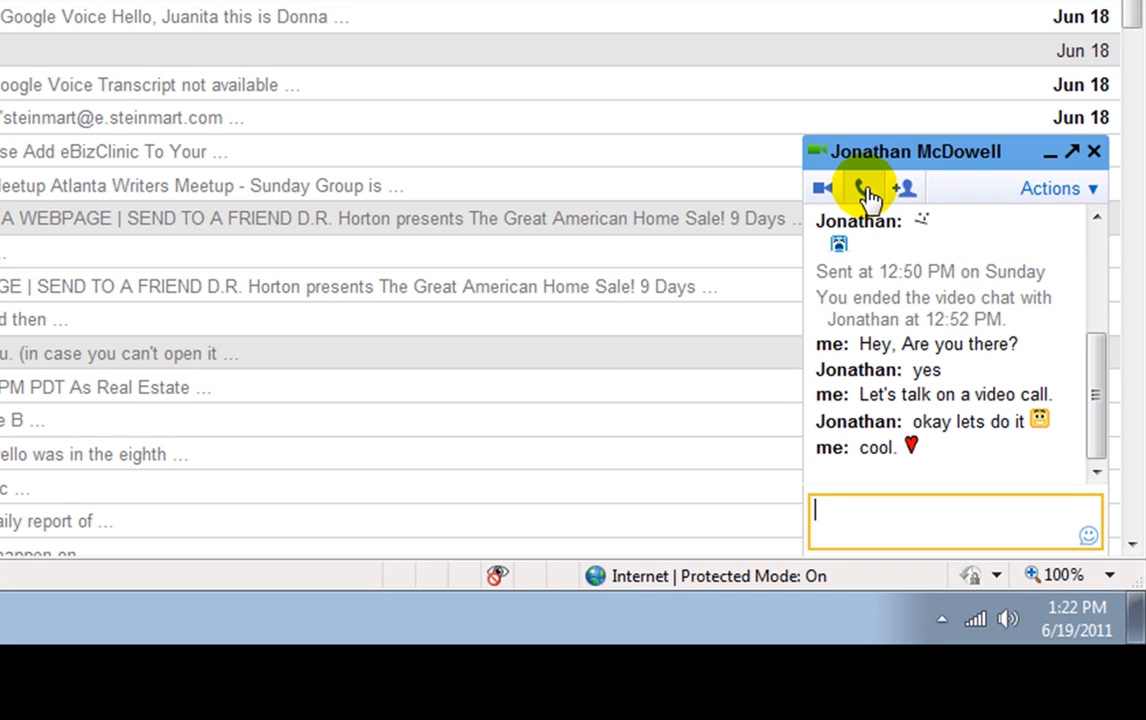
mouse_move(862, 188)
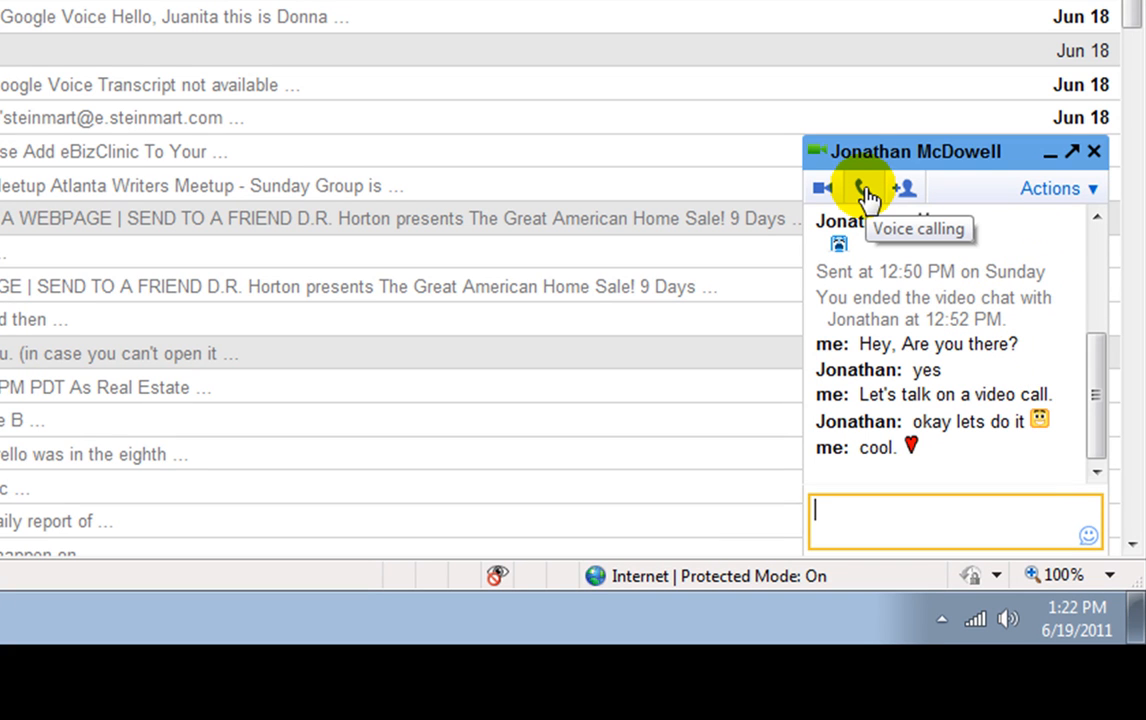
- Show the voice call options for Jonathan, then close his chat window
left_click(860, 188)
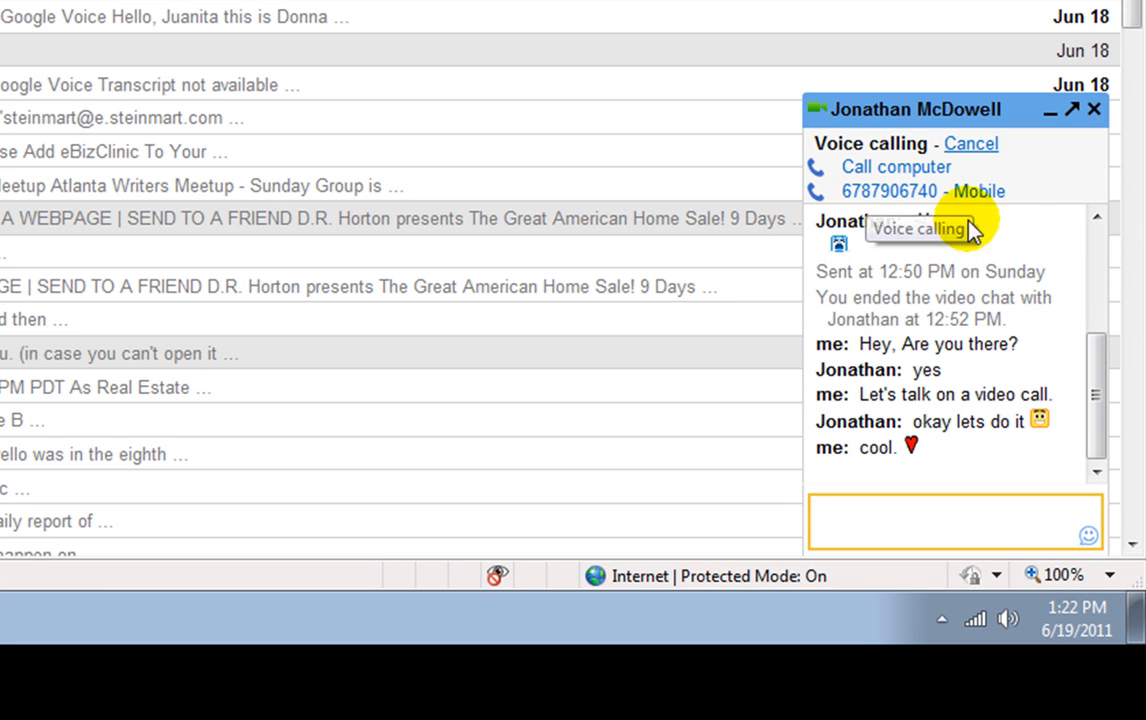
mouse_move(1000, 184)
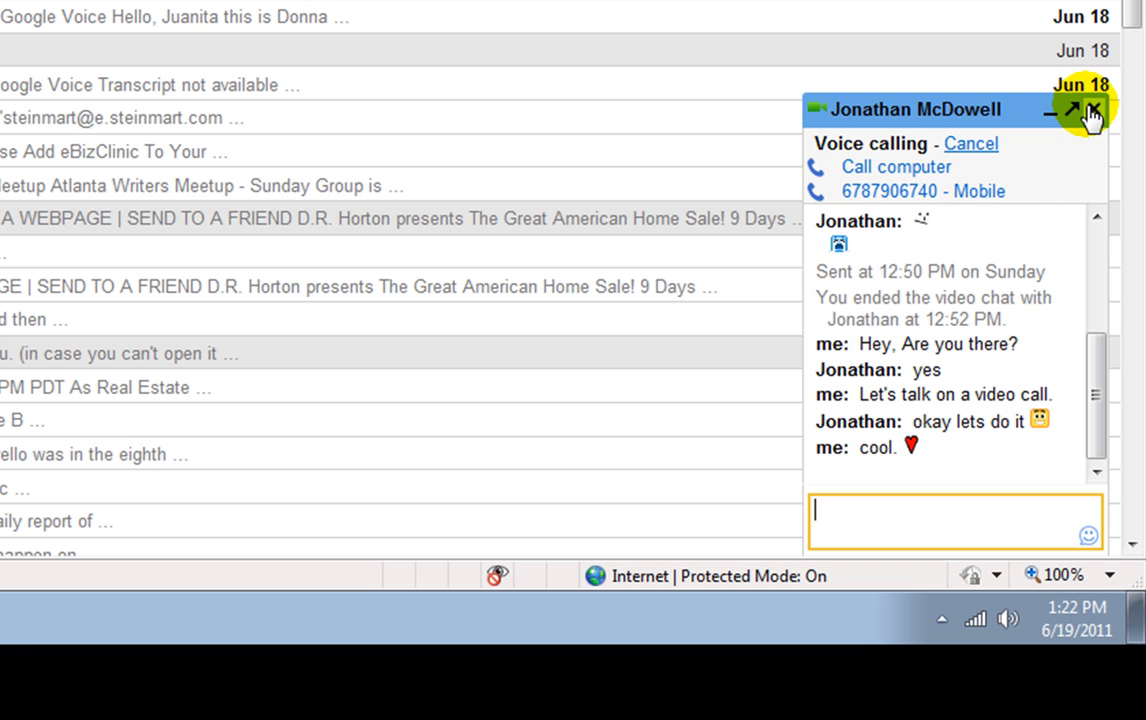
left_click(1096, 110)
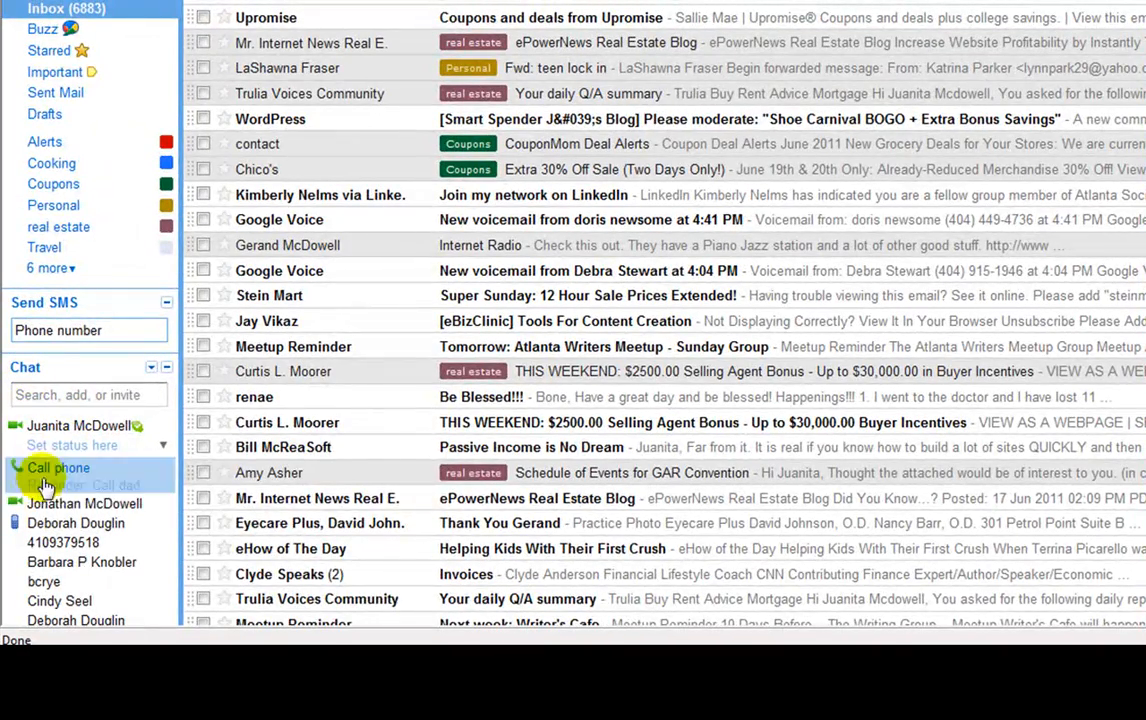
- Bring up Jonathan's contact card and its 'Video & more' chat options
left_click(84, 504)
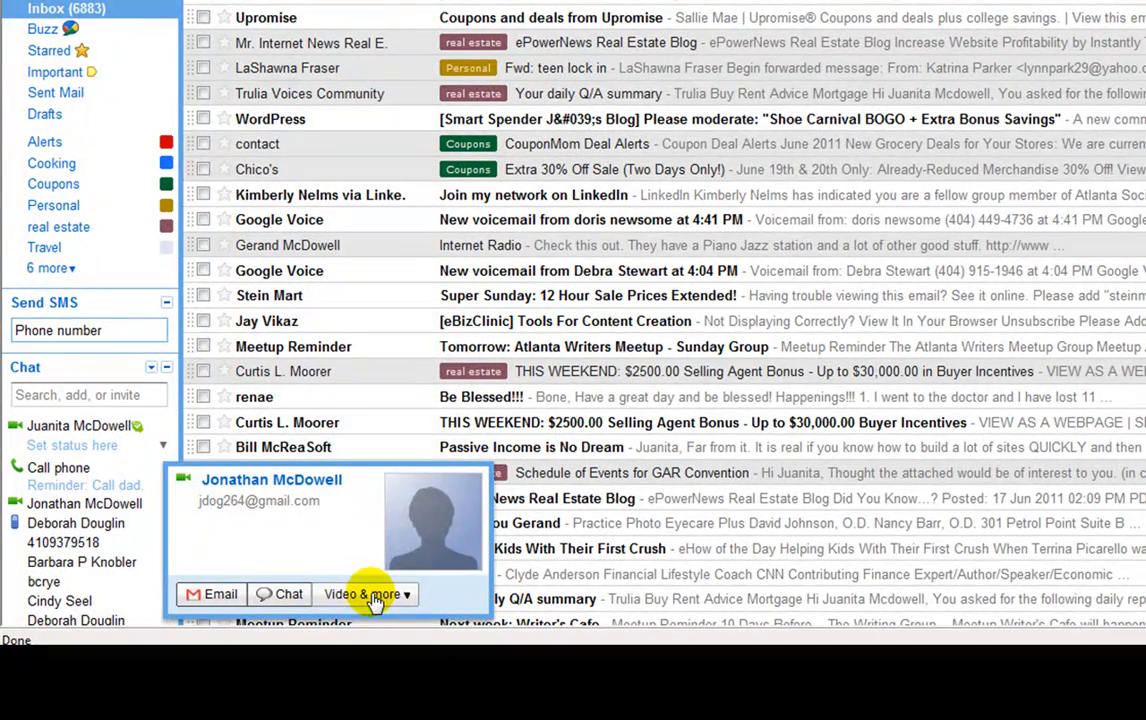
left_click(368, 594)
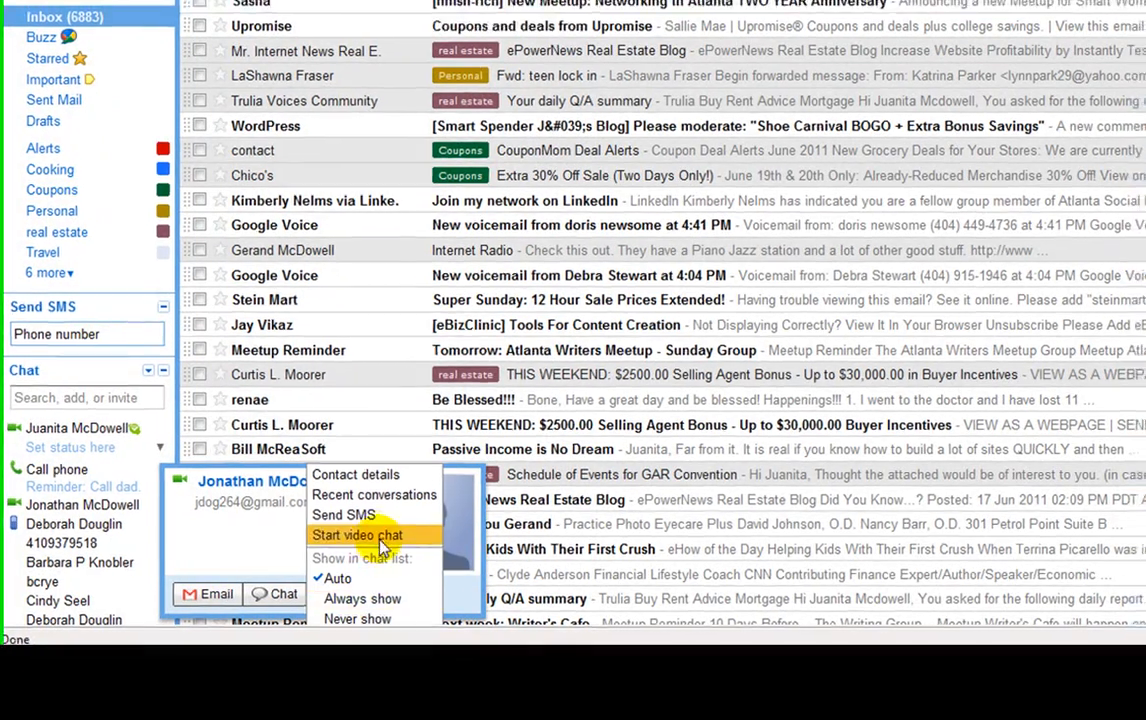
scroll("down", 3)
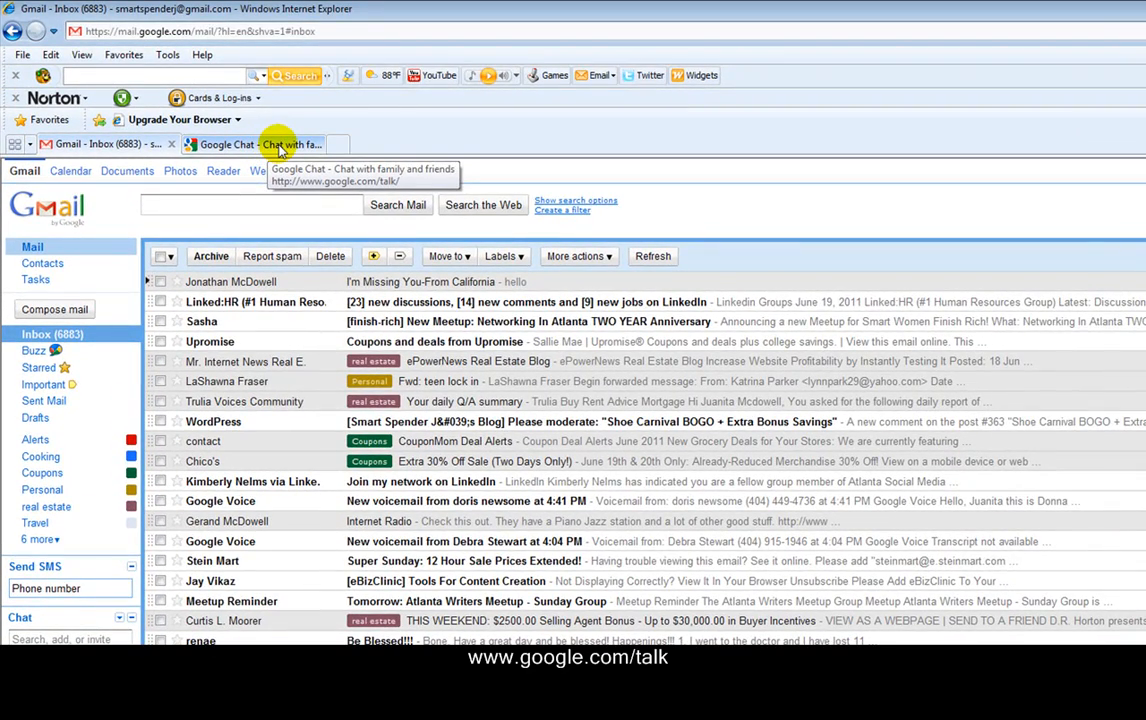
- View the google.com/talk plug-in page in its tab, then return to the Gmail tab
left_click(250, 144)
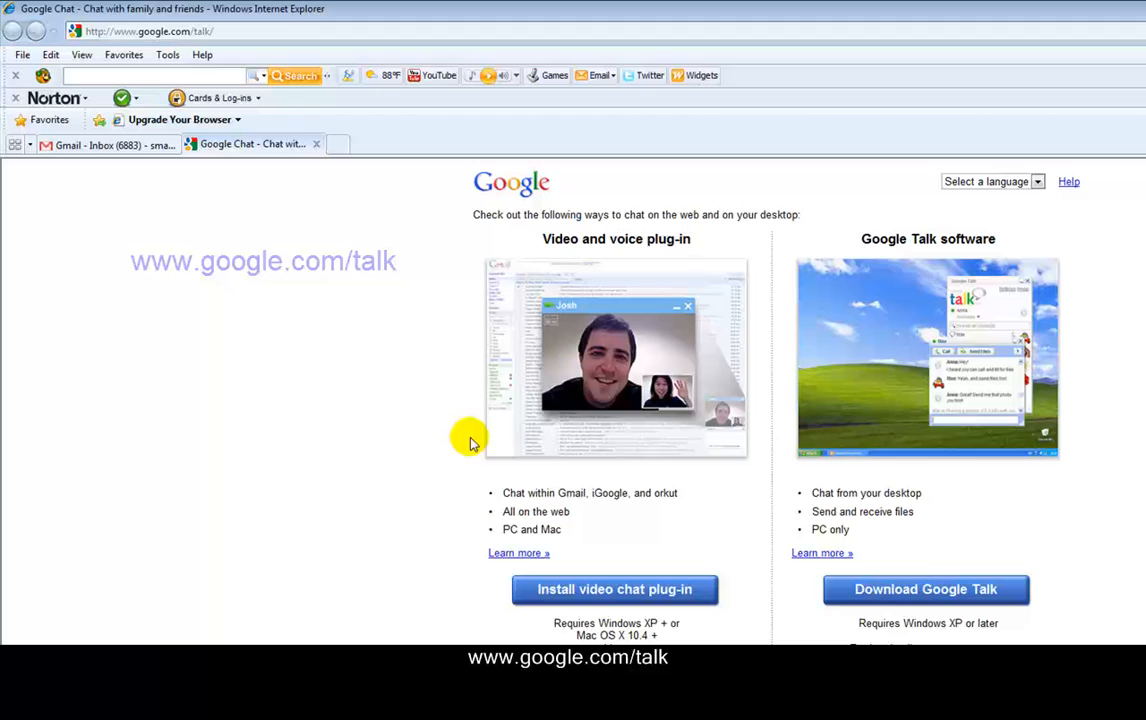
mouse_move(688, 588)
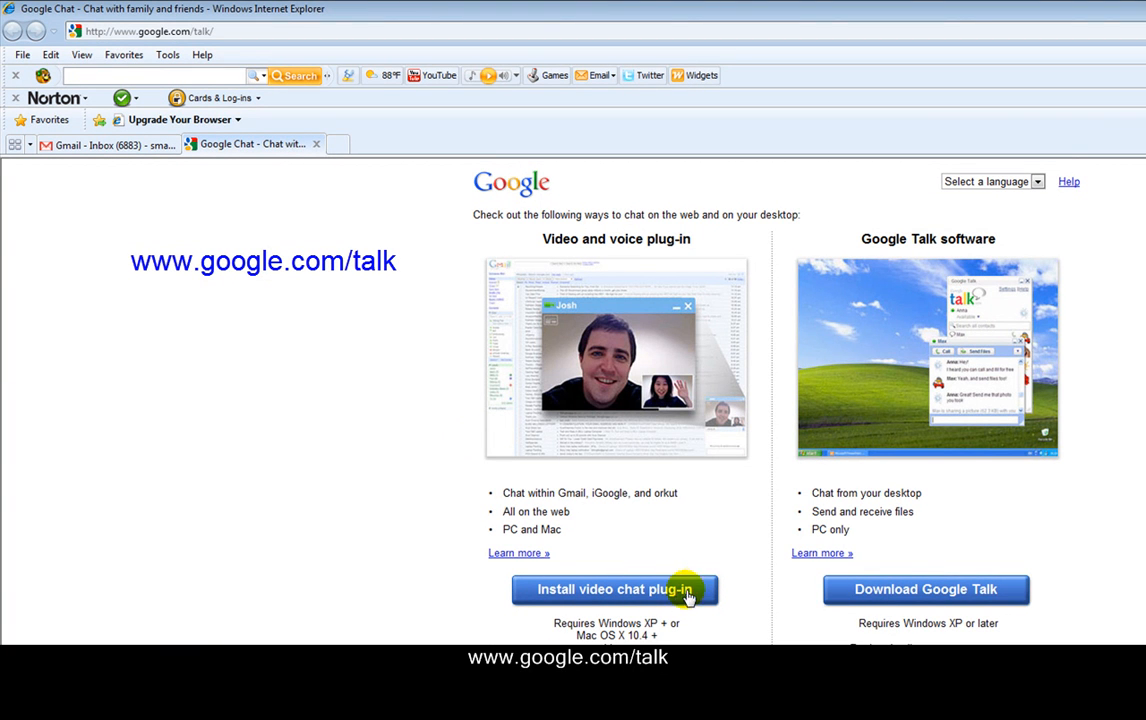
mouse_move(704, 592)
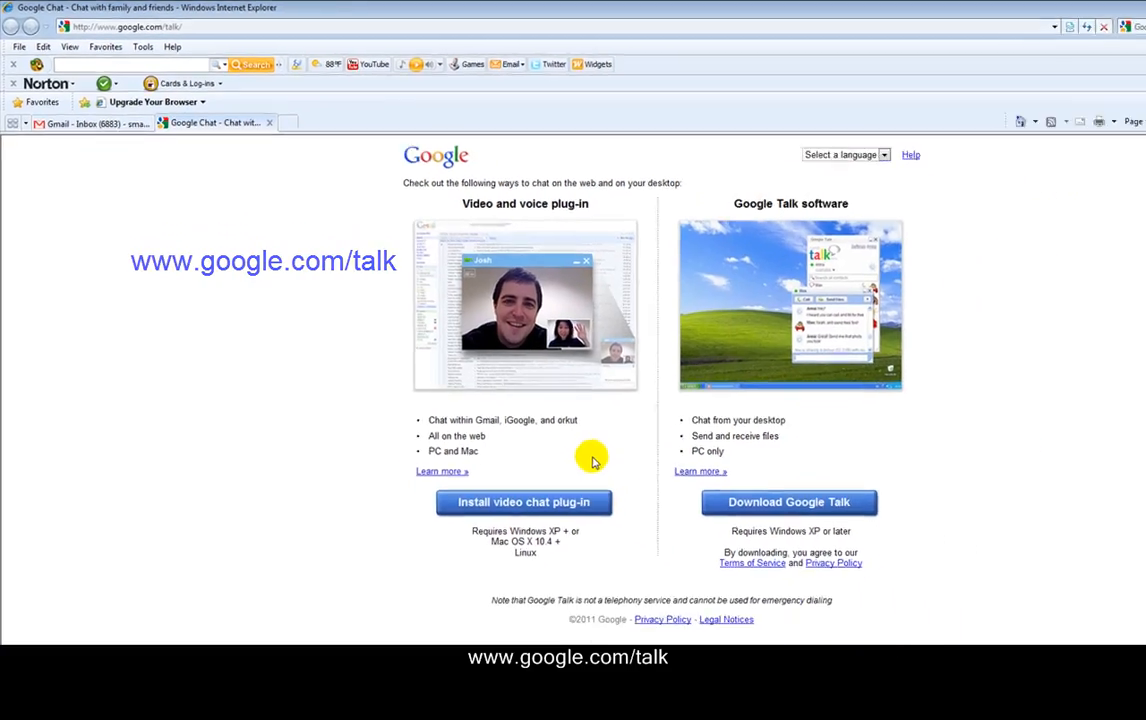
left_click(90, 108)
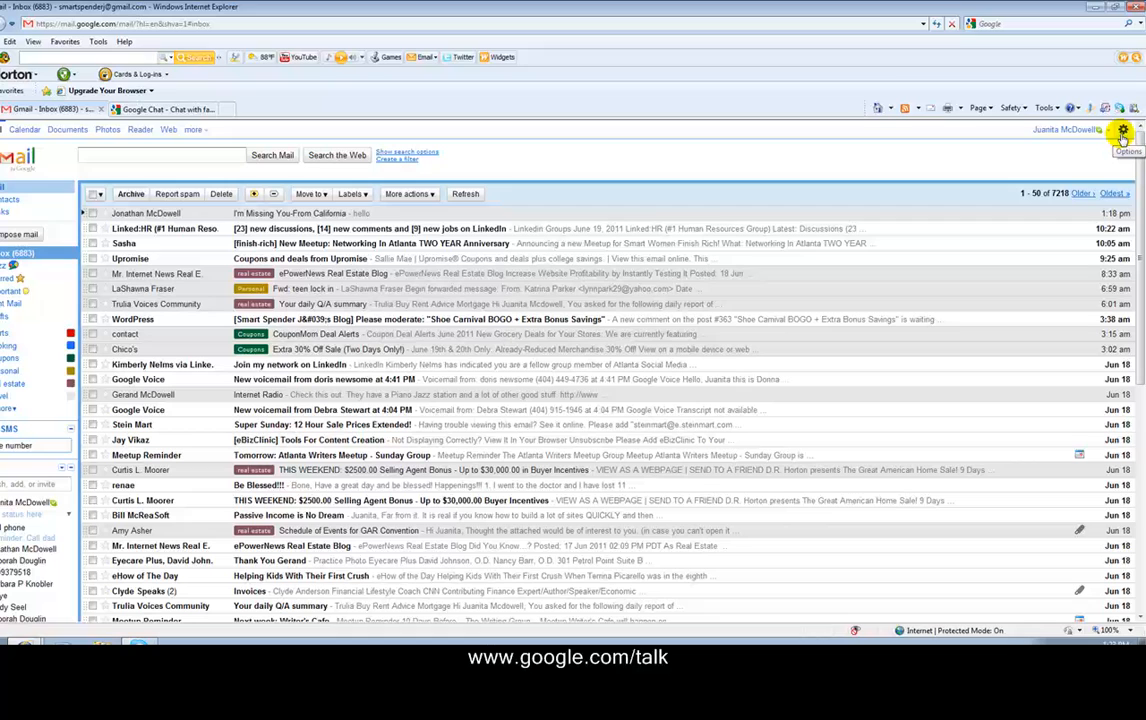
- Open Mail settings on the Chat section with camera, microphone and speaker options
left_click(1122, 130)
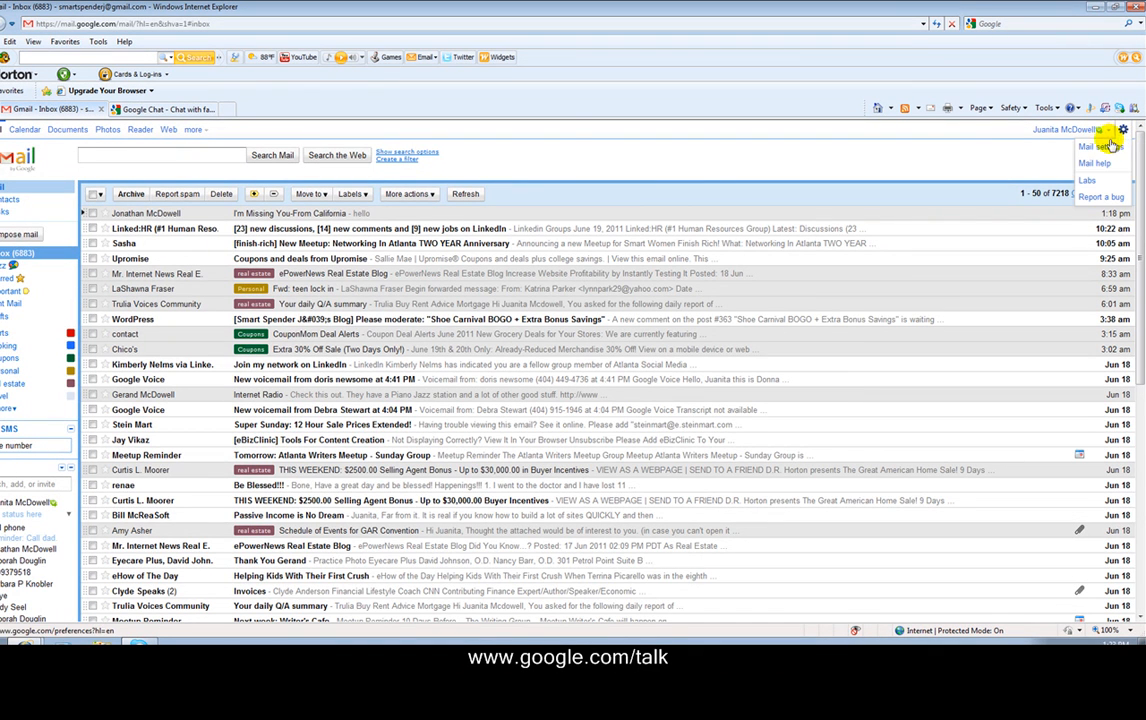
left_click(1094, 146)
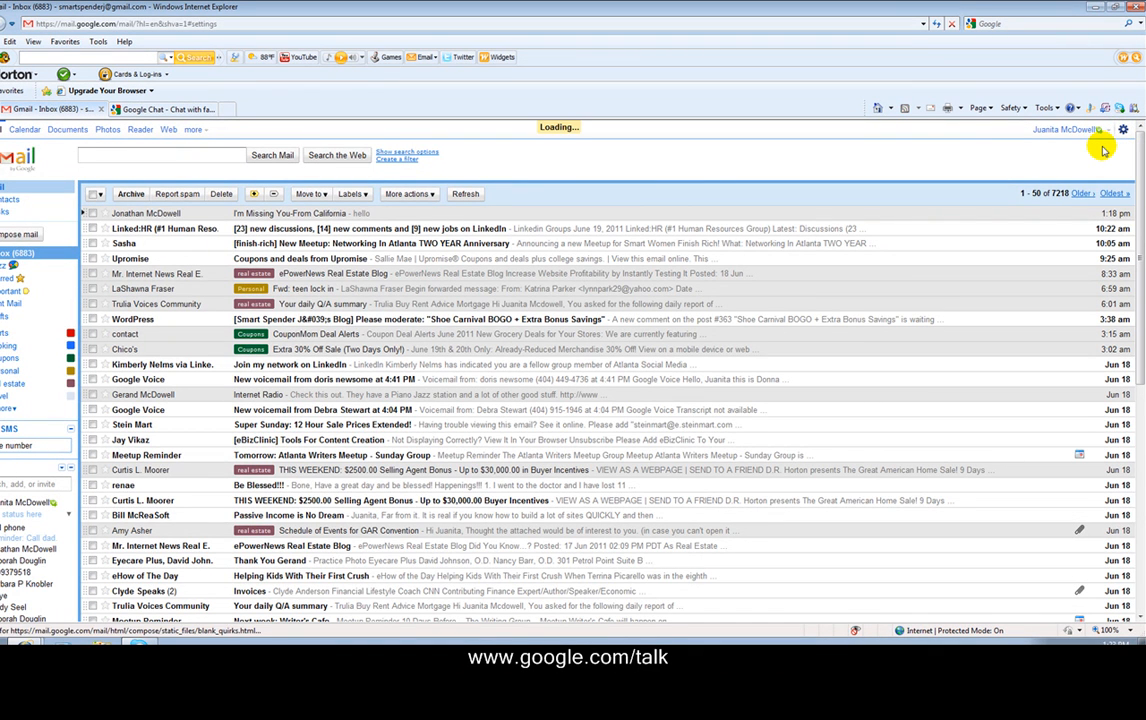
left_click(1122, 128)
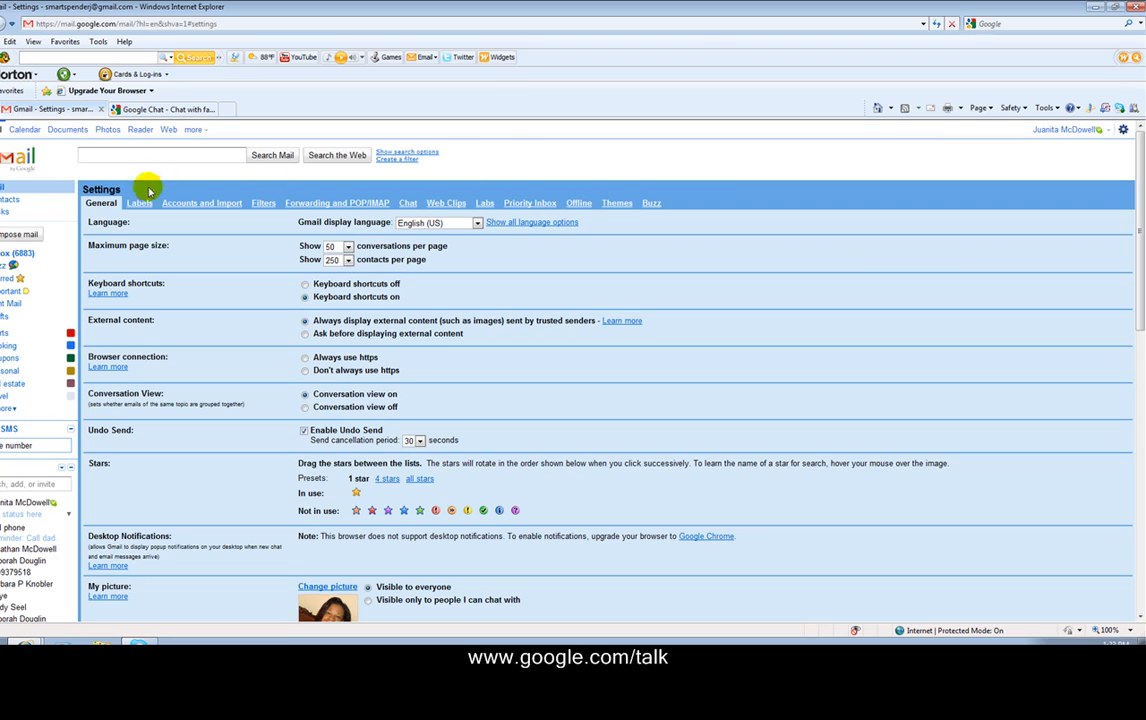
left_click(638, 296)
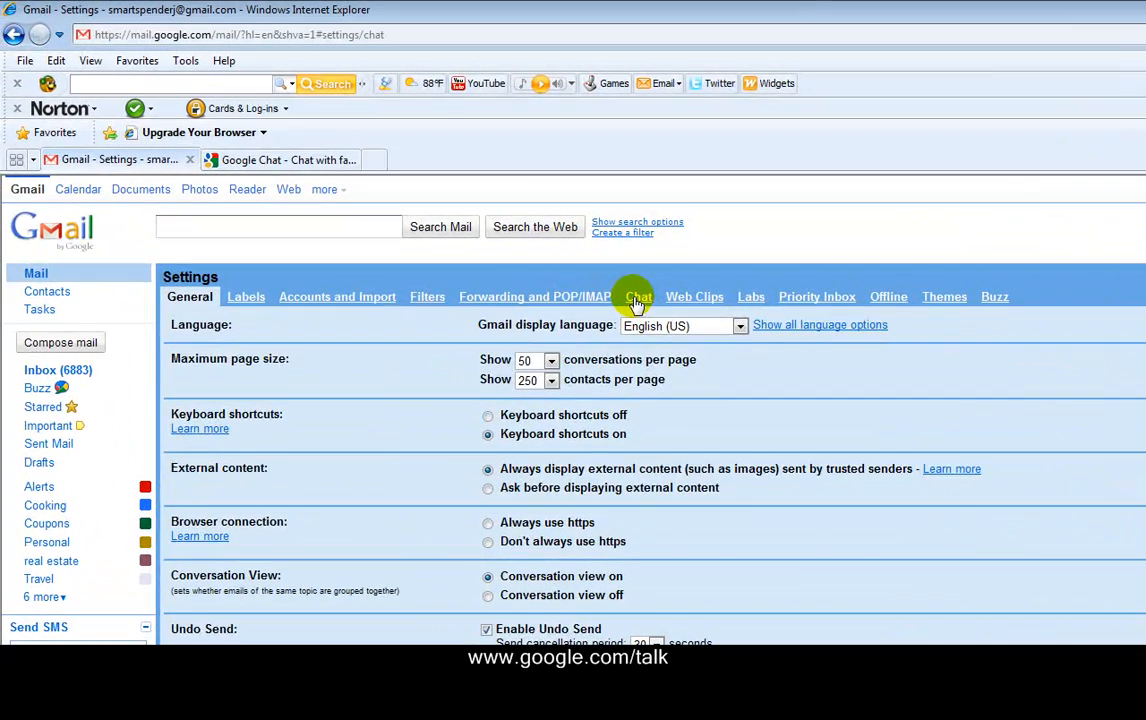
left_click(638, 296)
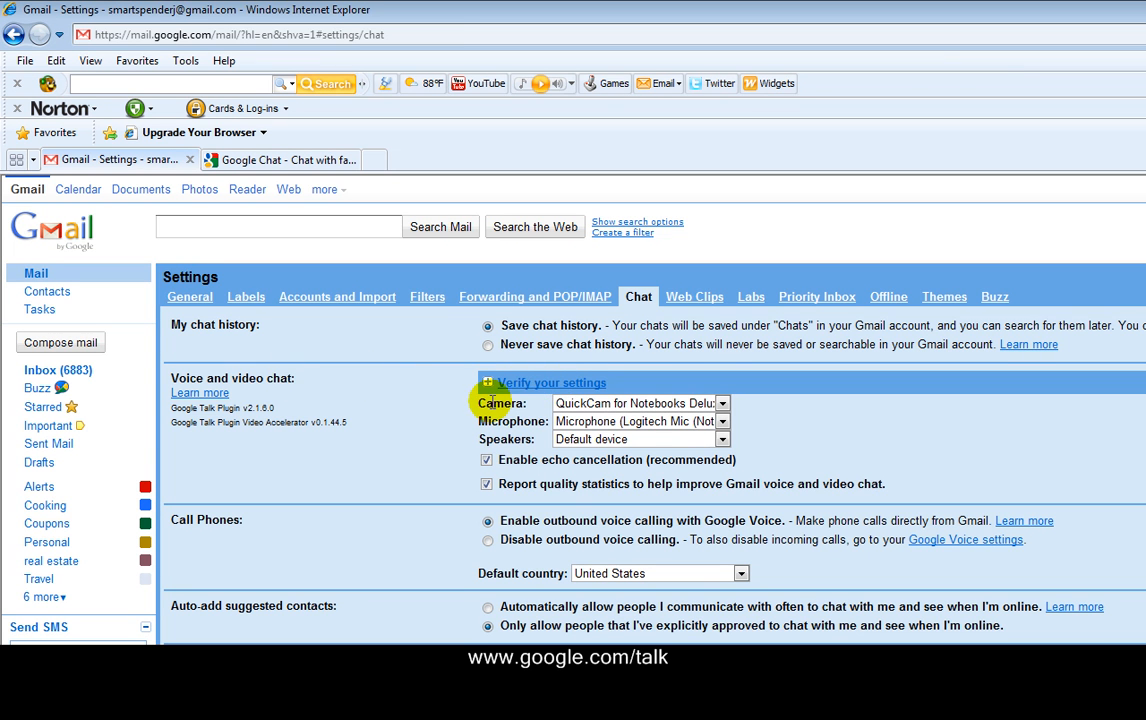
- Run 'Verify your settings' so the live camera preview appears
left_click(552, 382)
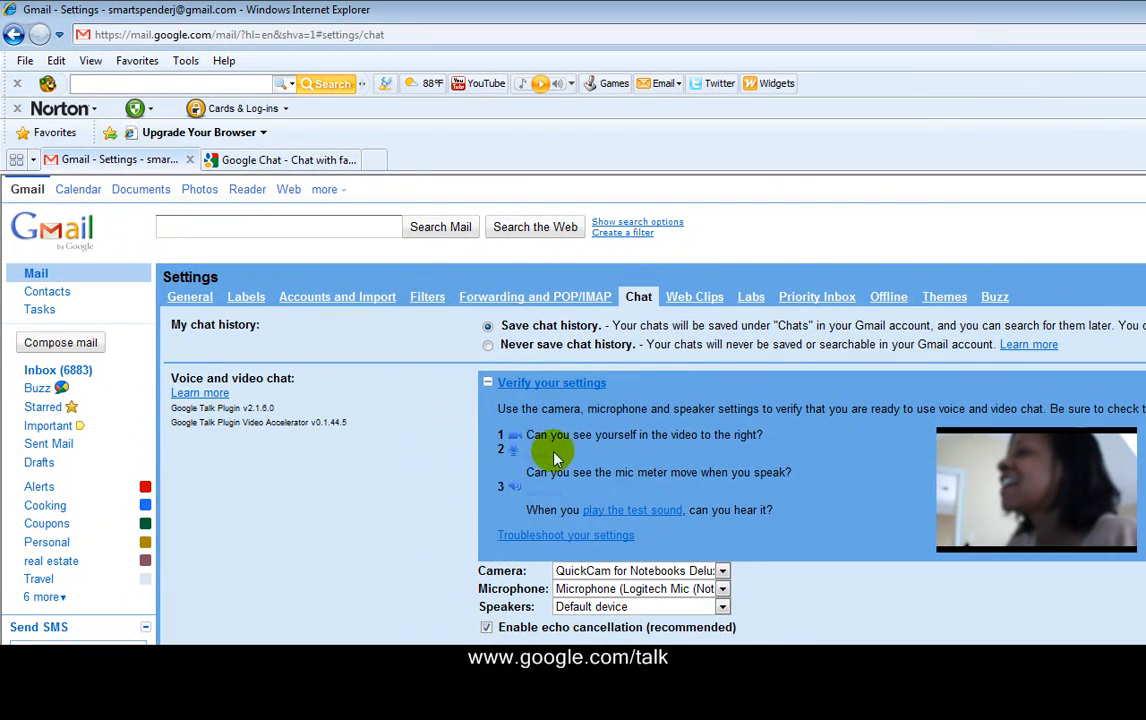
mouse_move(770, 440)
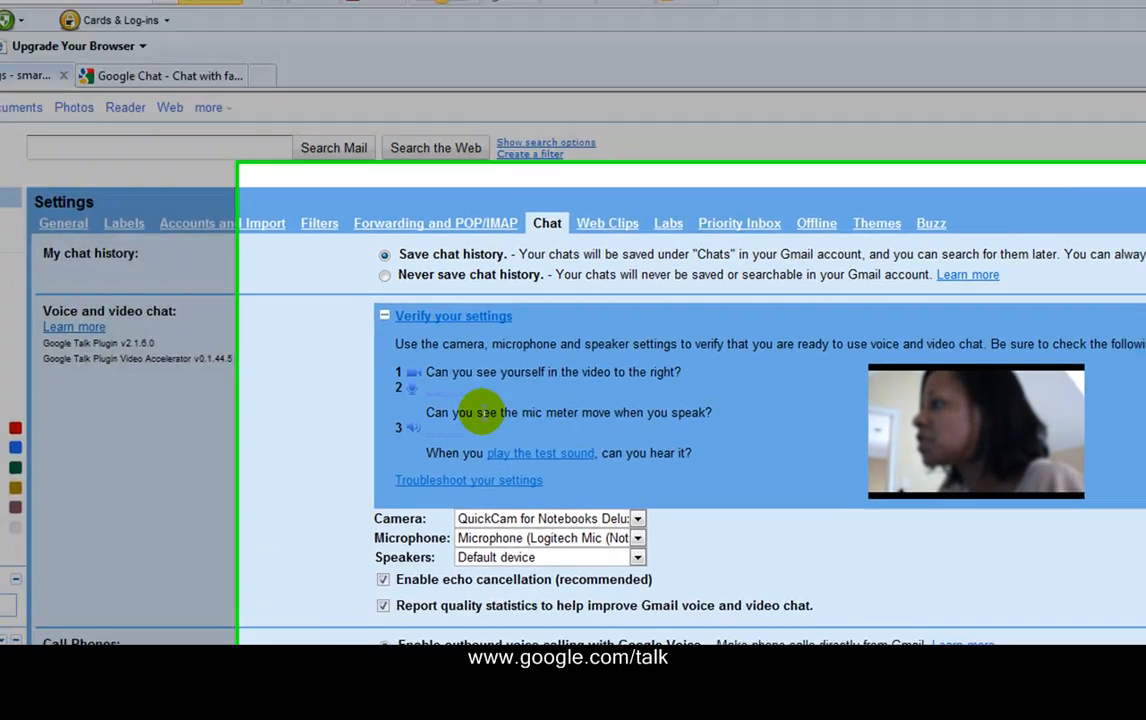
scroll("down", 3)
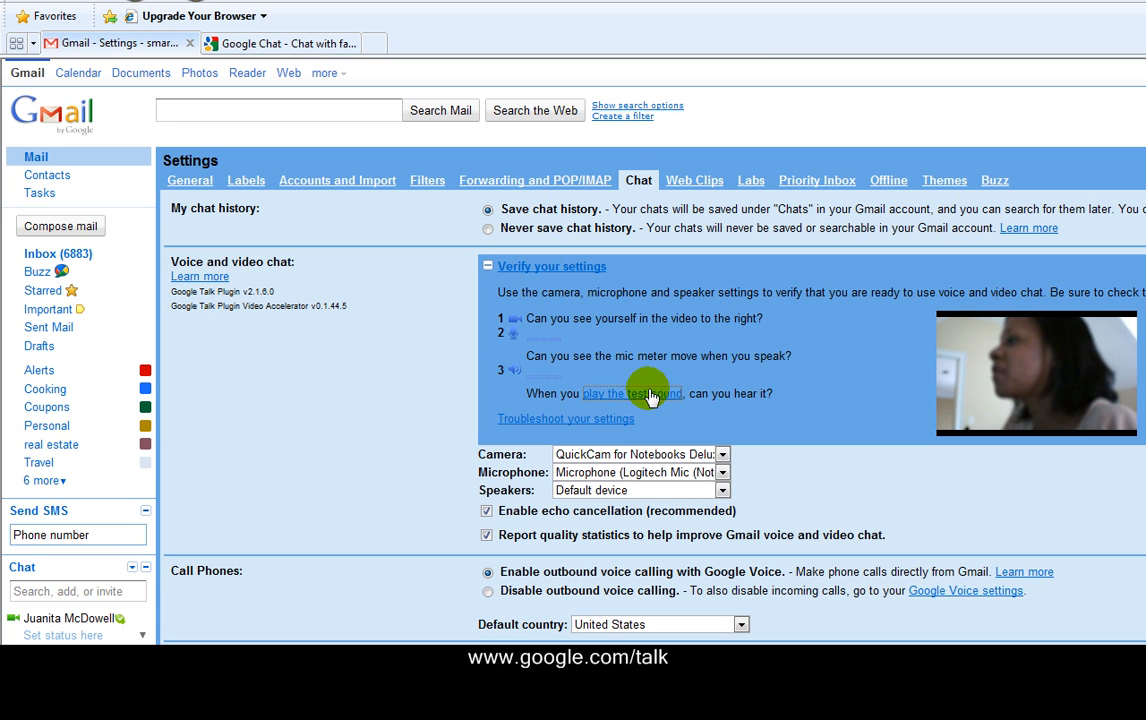
mouse_move(84, 252)
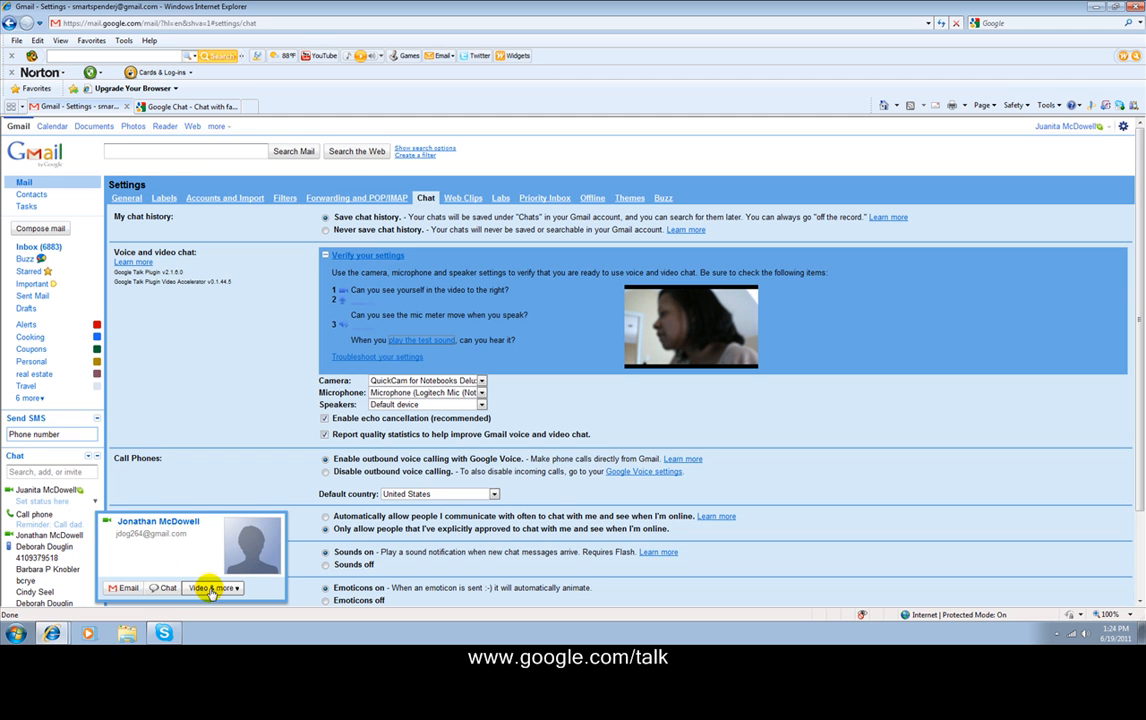
left_click(212, 588)
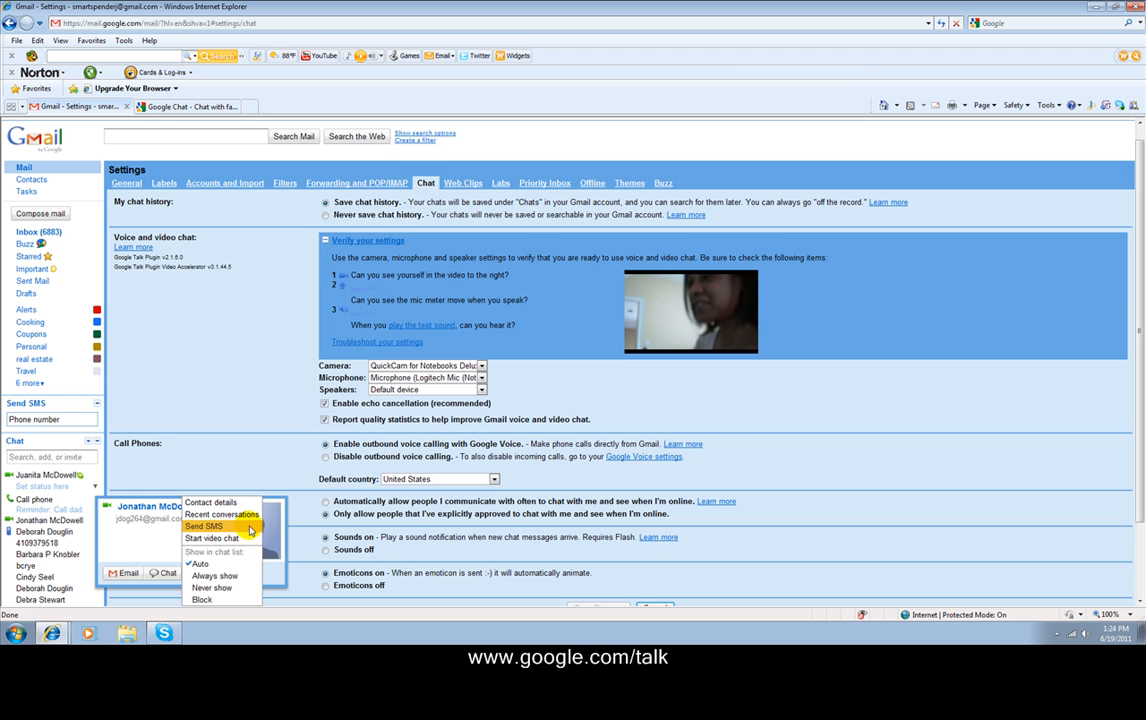
mouse_move(212, 538)
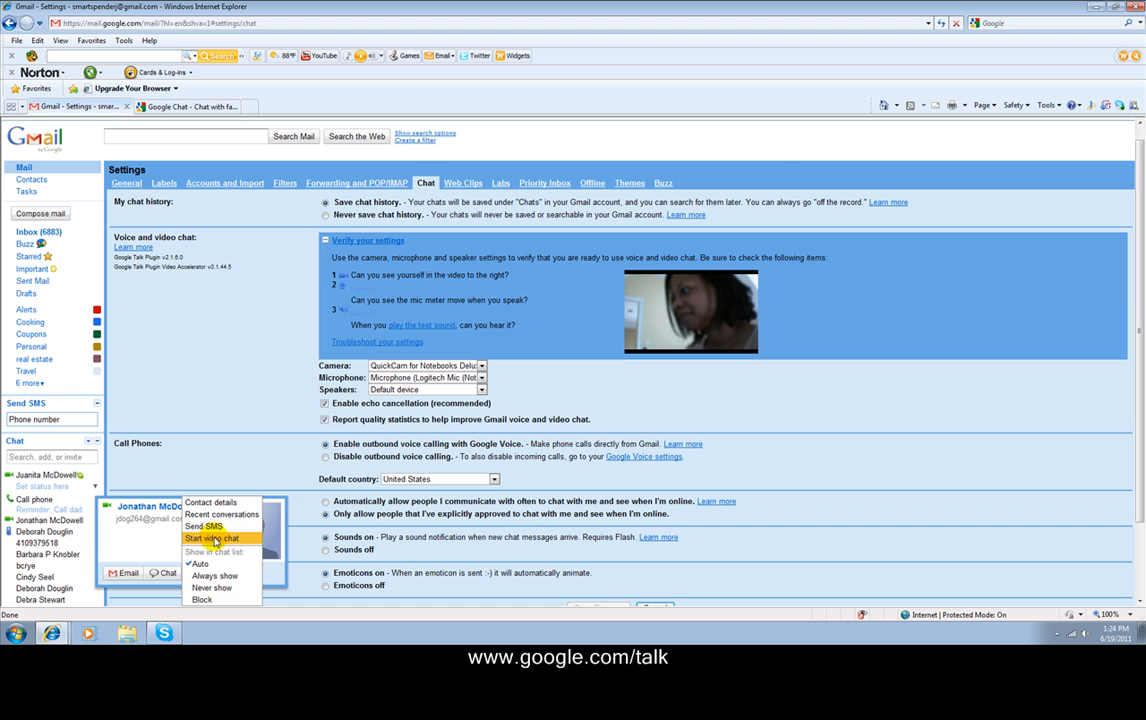
left_click(212, 538)
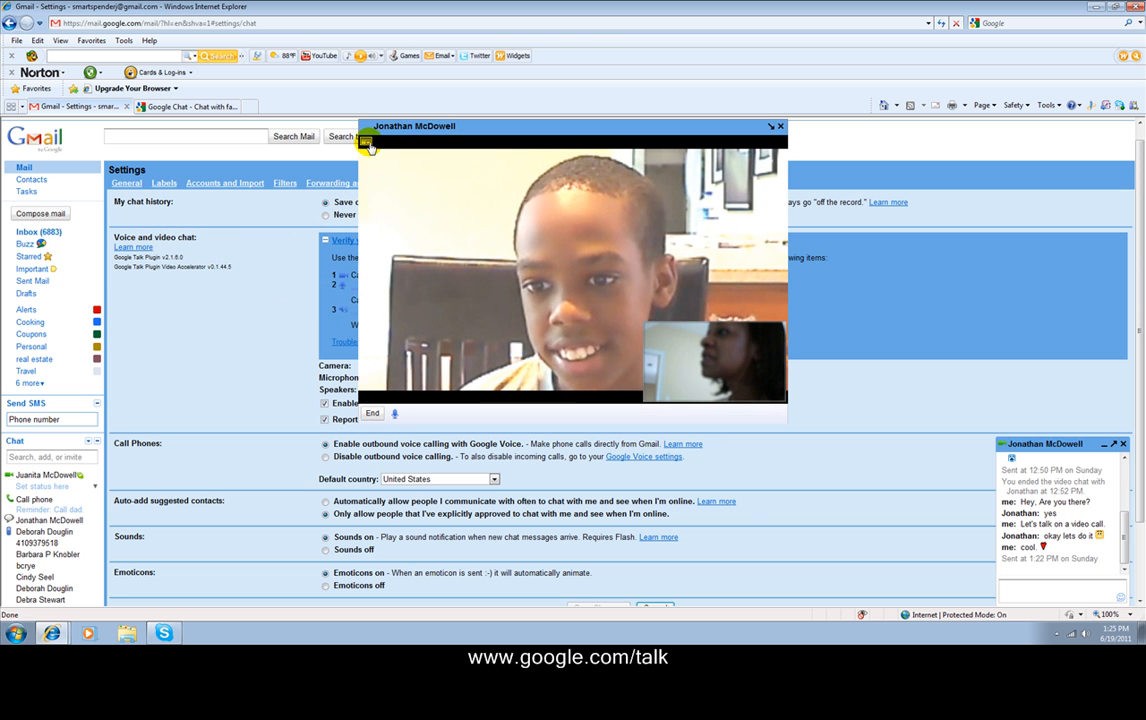
- Switch Jonathan's video chat to full-screen mode with the self-view inset
left_click(368, 140)
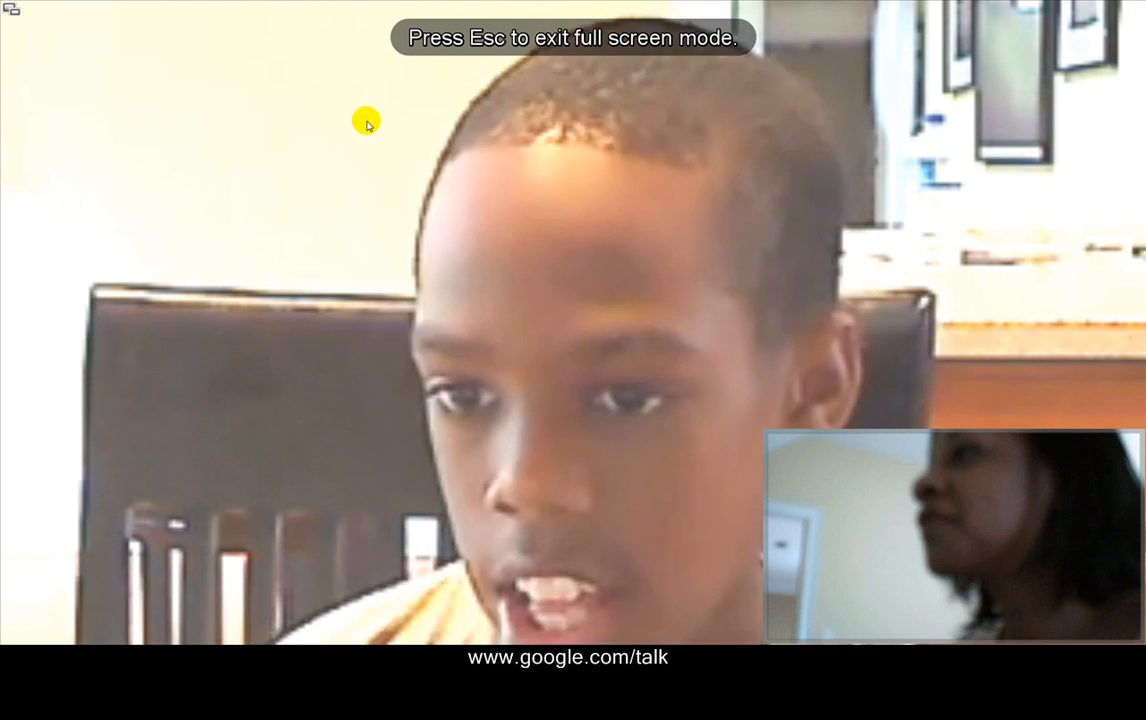
- Drag the self-view inset toward the center, up to the top right, then drop it bottom-left
left_click_drag(950, 540, 692, 524)
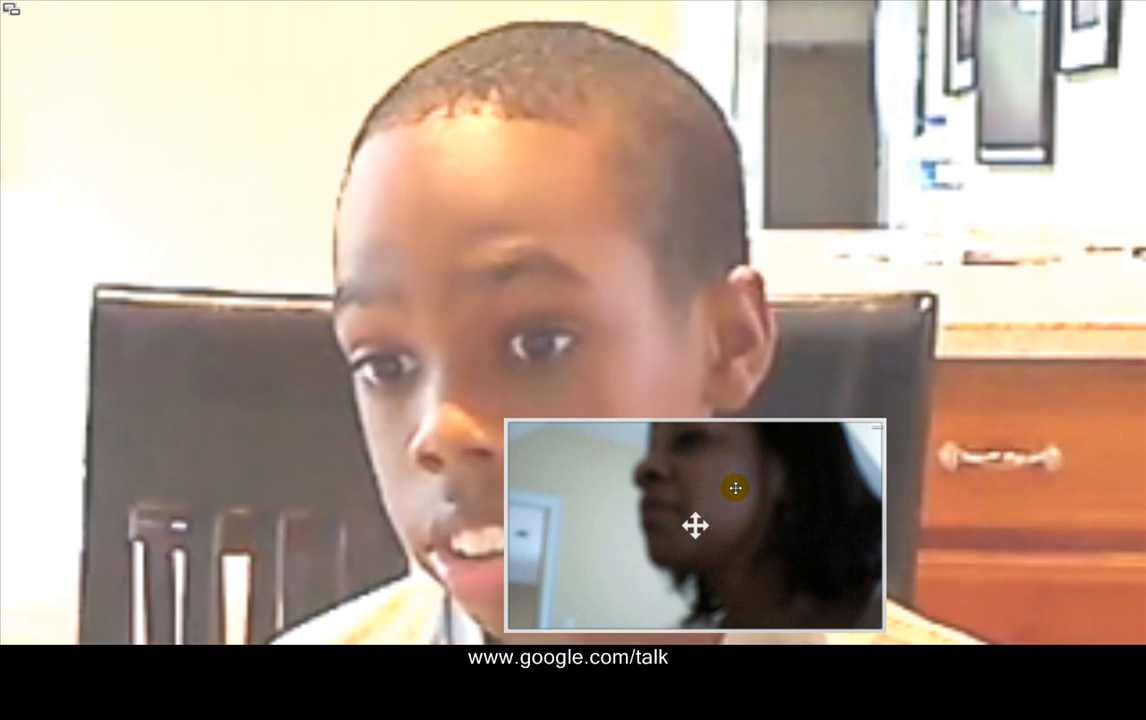
left_click_drag(692, 524, 944, 116)
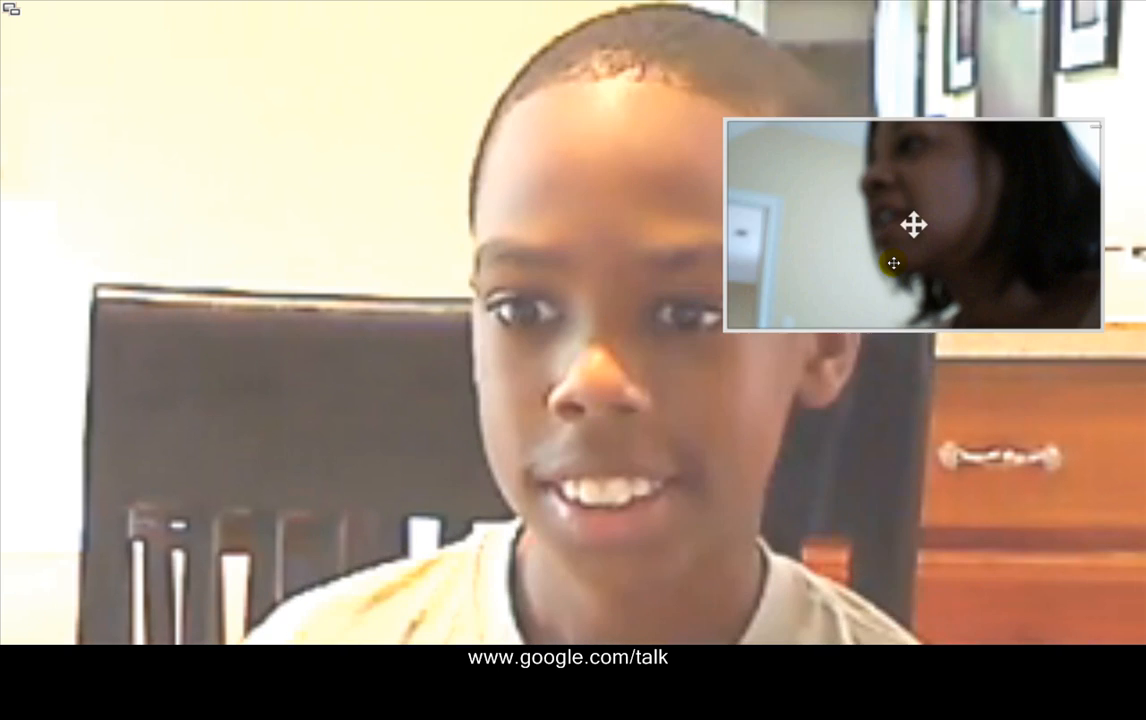
left_click_drag(914, 224, 192, 536)
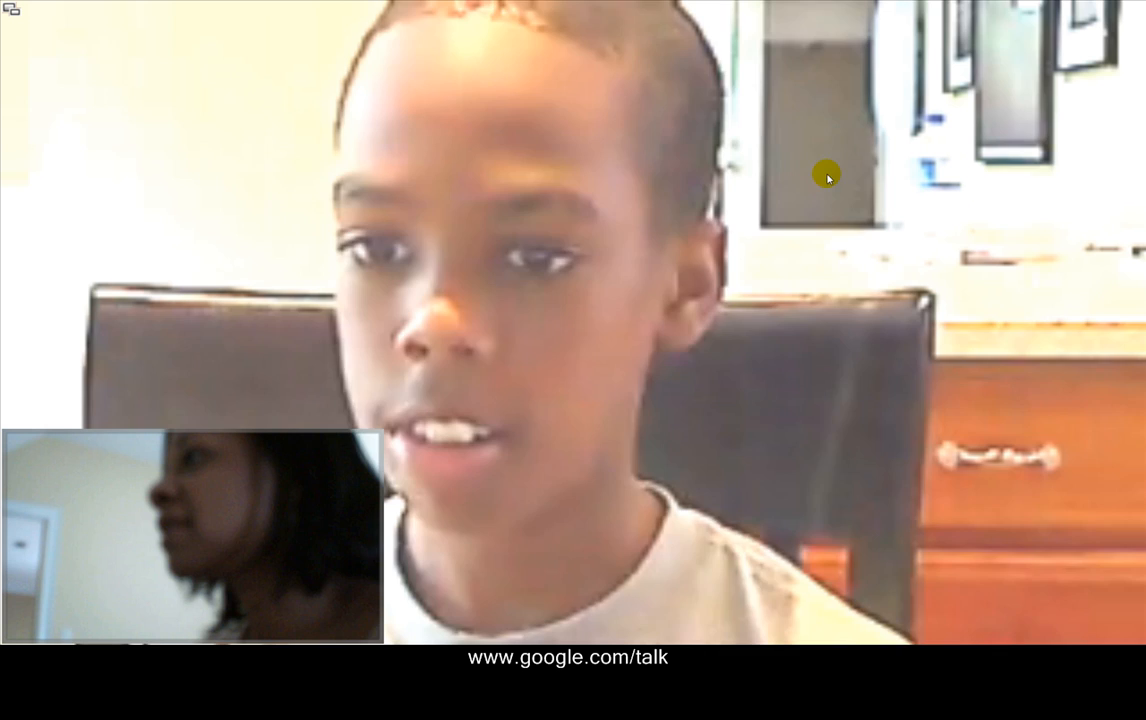
mouse_move(892, 200)
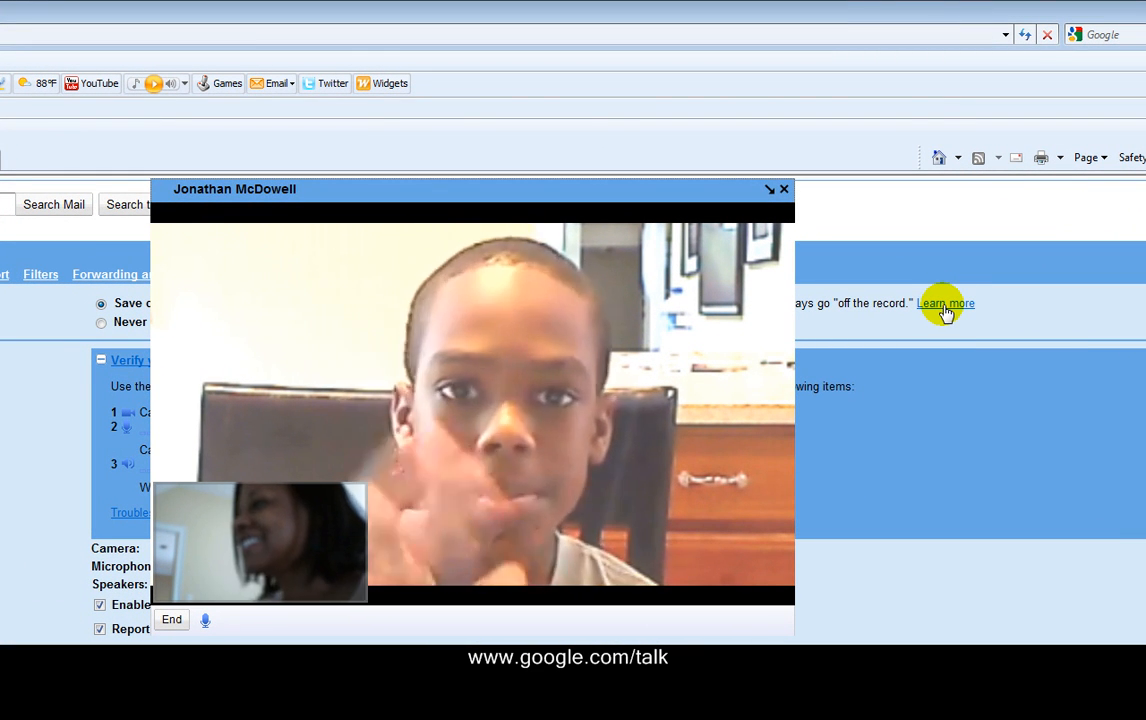
mouse_move(1088, 300)
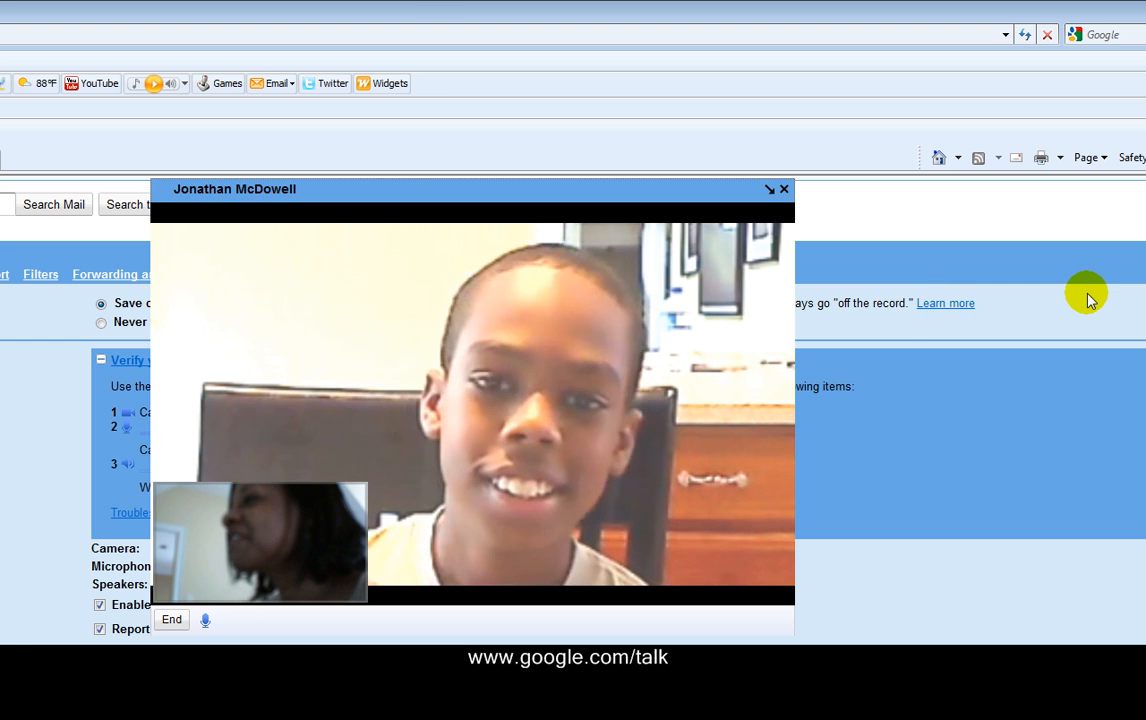